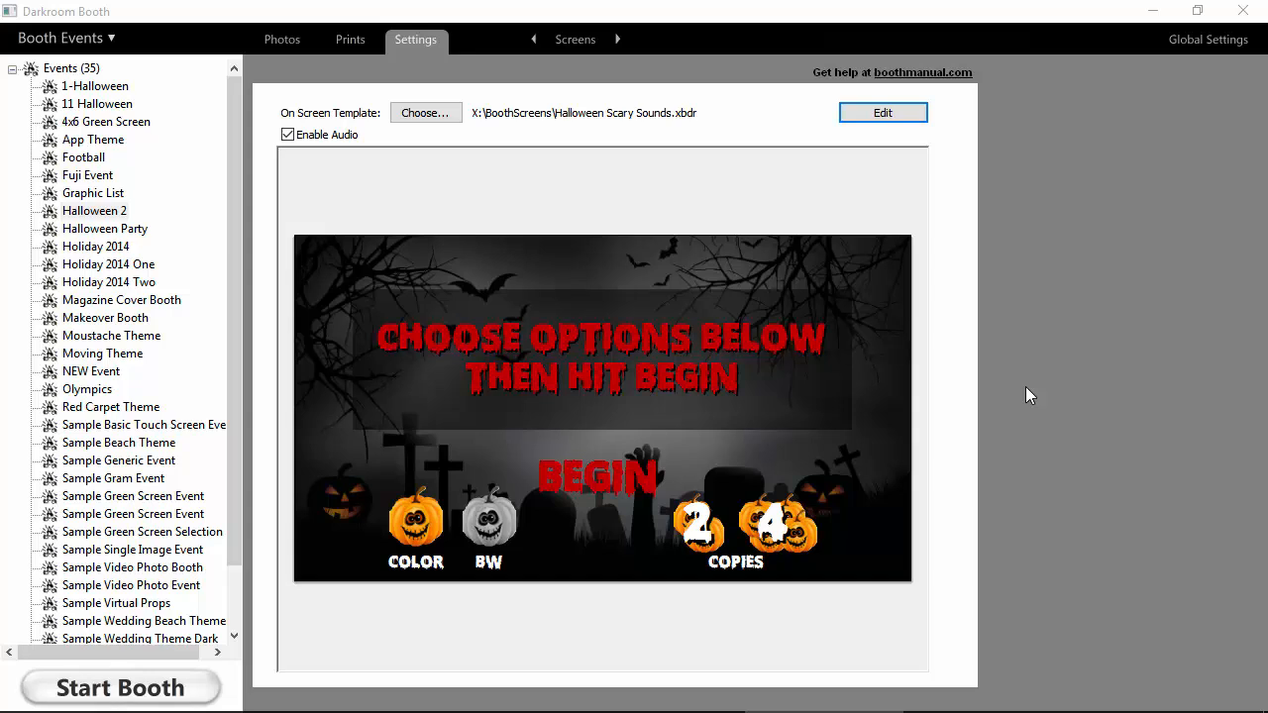
mouse_move(579, 47)
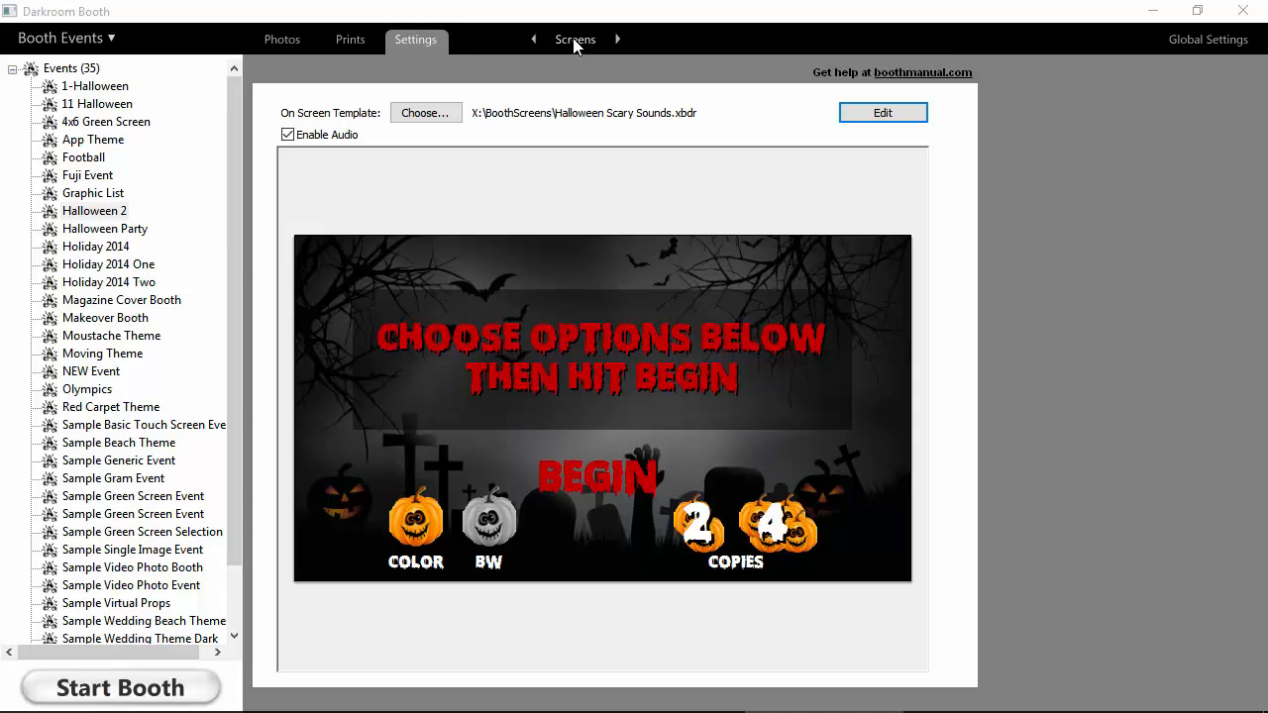
- Show the Camera page from the event settings page list
left_click(575, 40)
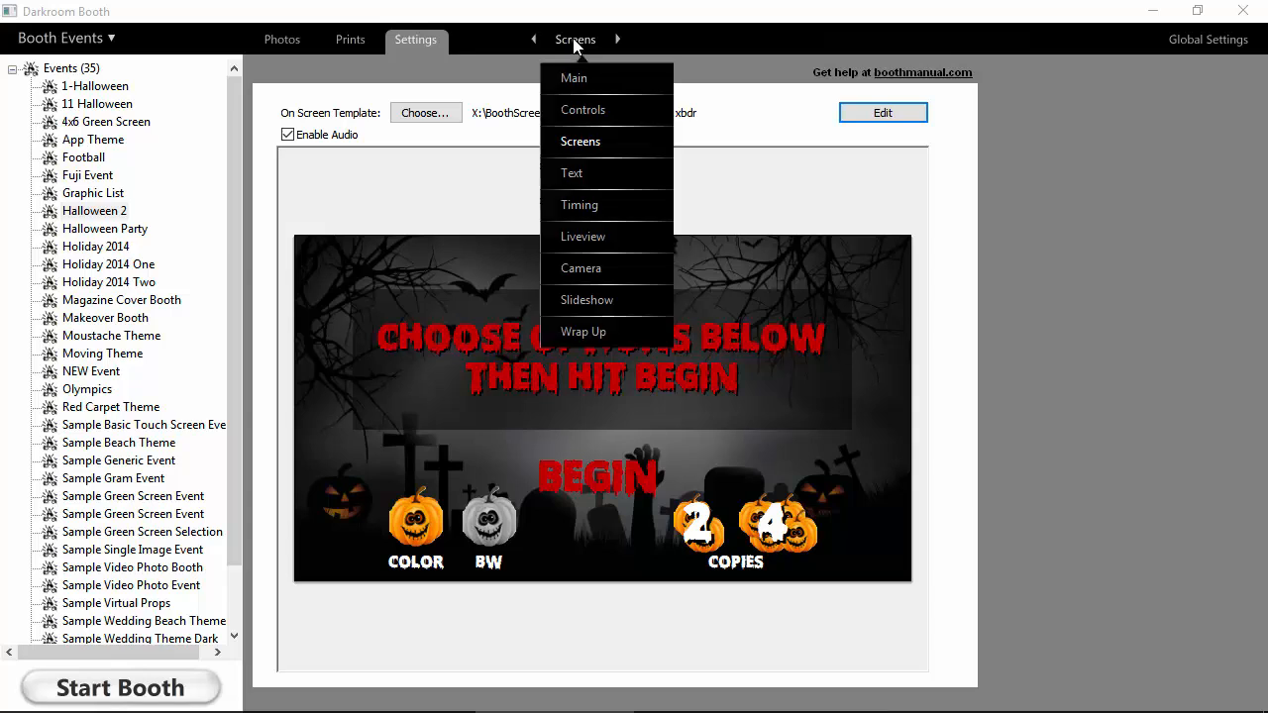
left_click(582, 267)
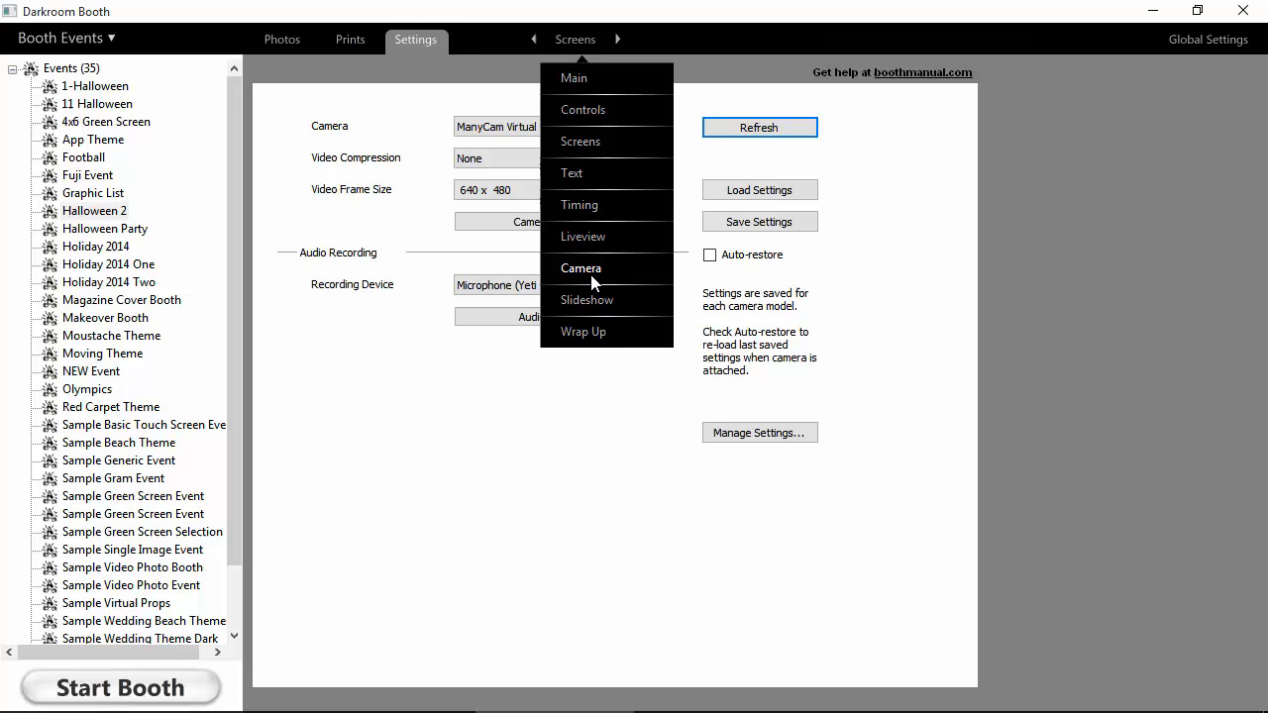
- Switch to the Slideshow settings page and set the slideshow mode to Basic
left_click(586, 300)
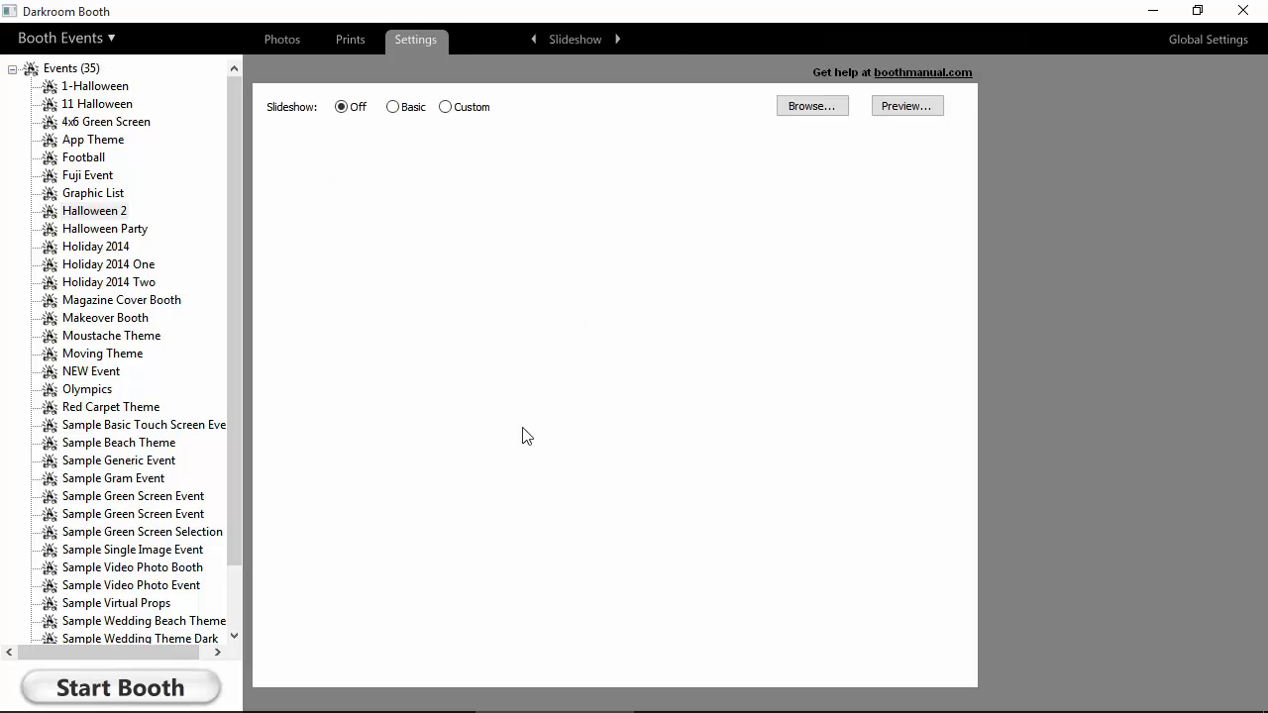
mouse_move(356, 127)
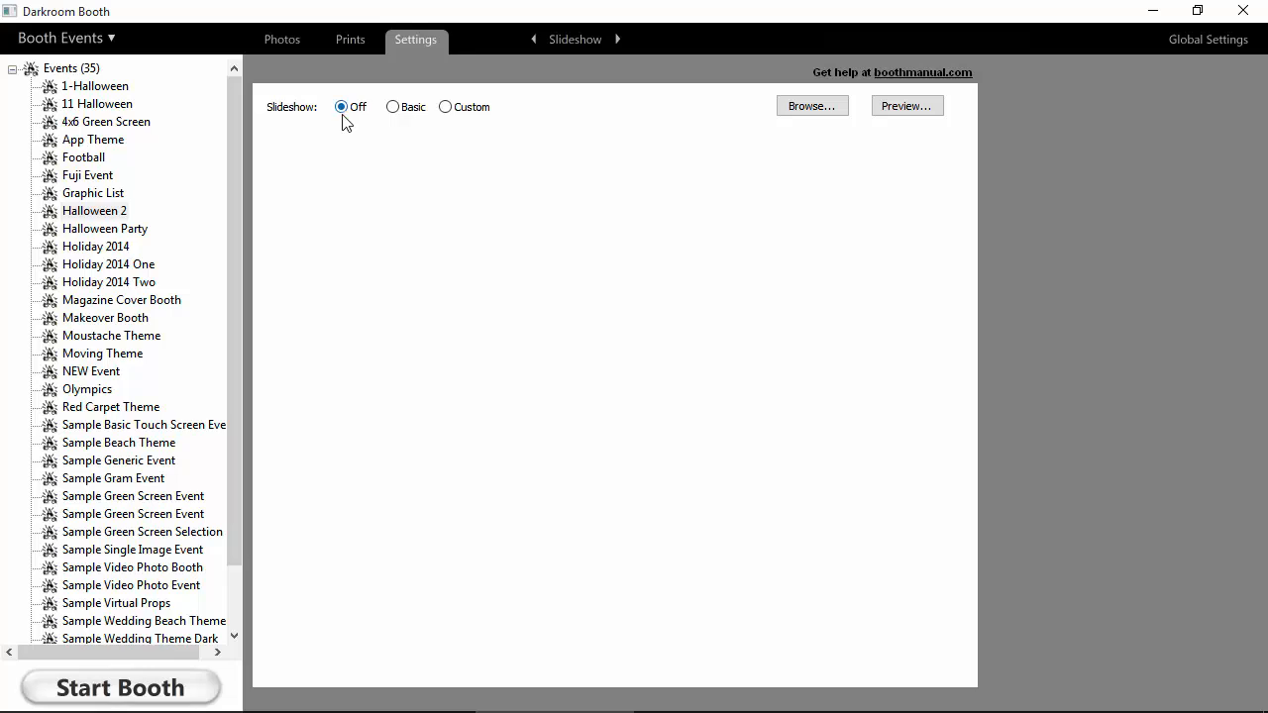
mouse_move(393, 107)
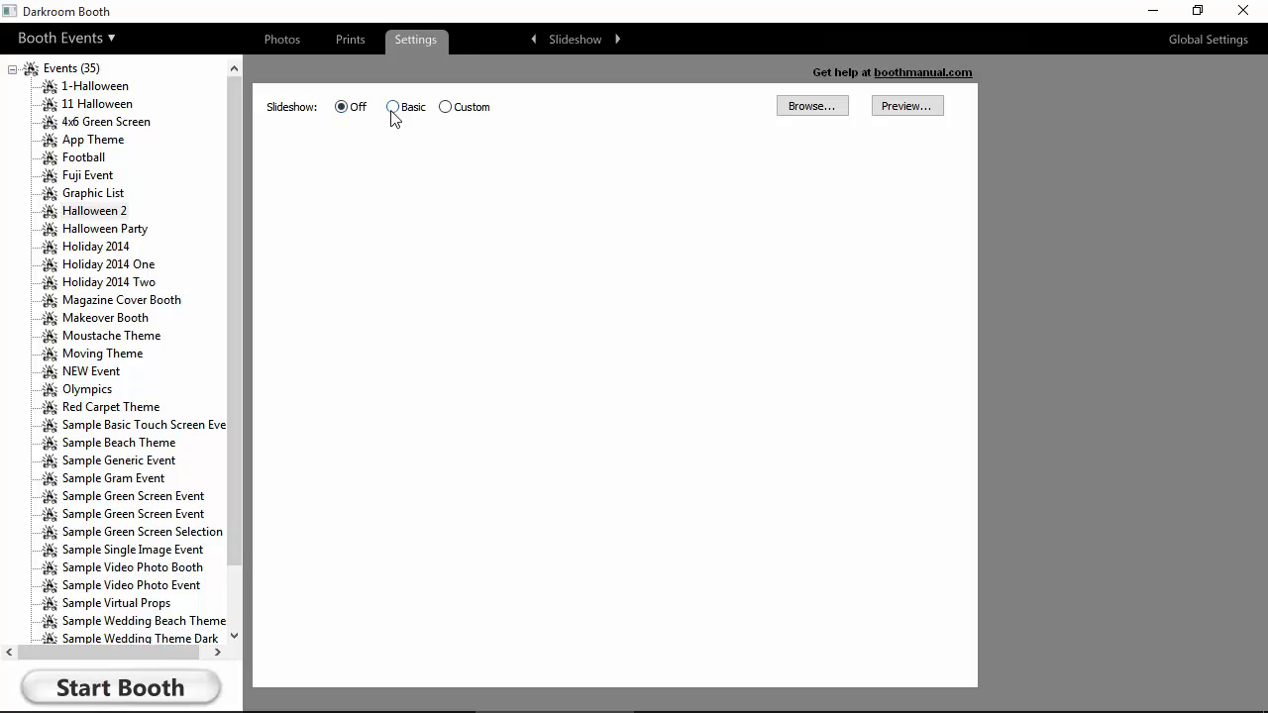
left_click(393, 107)
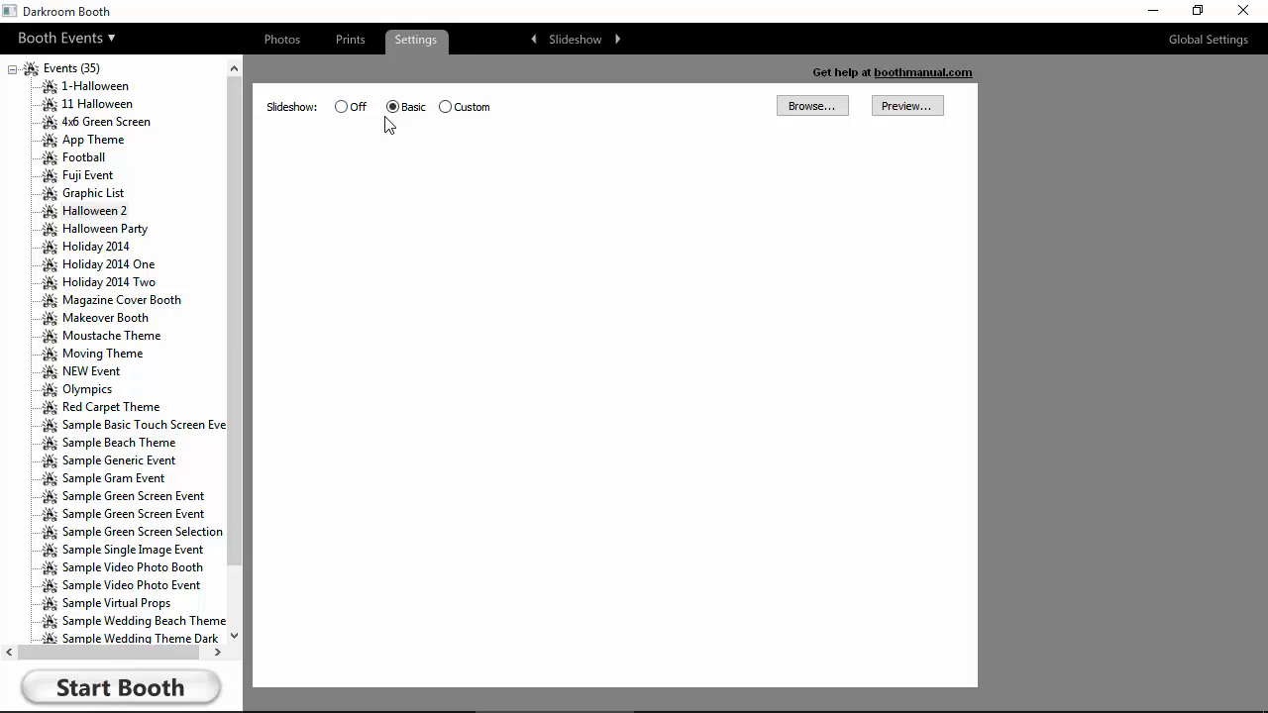
mouse_move(394, 152)
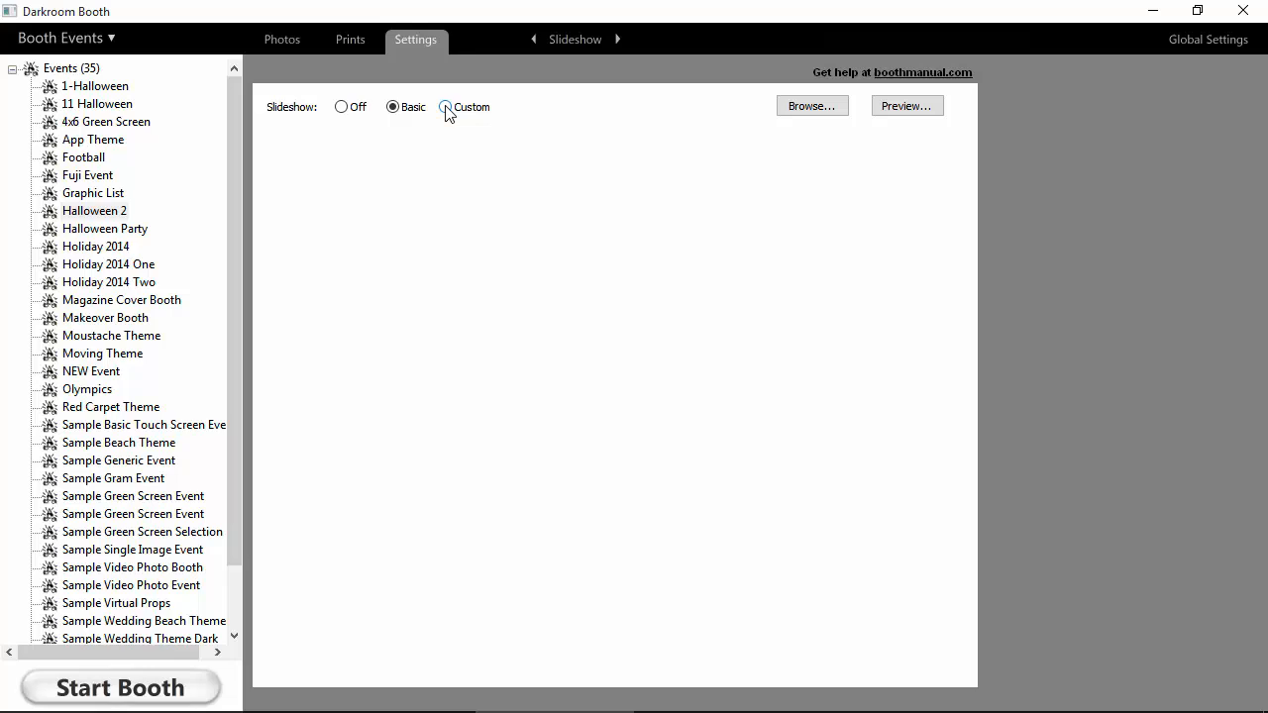
- Set the slideshow mode to Custom and turn on Enable Slideshow
left_click(446, 107)
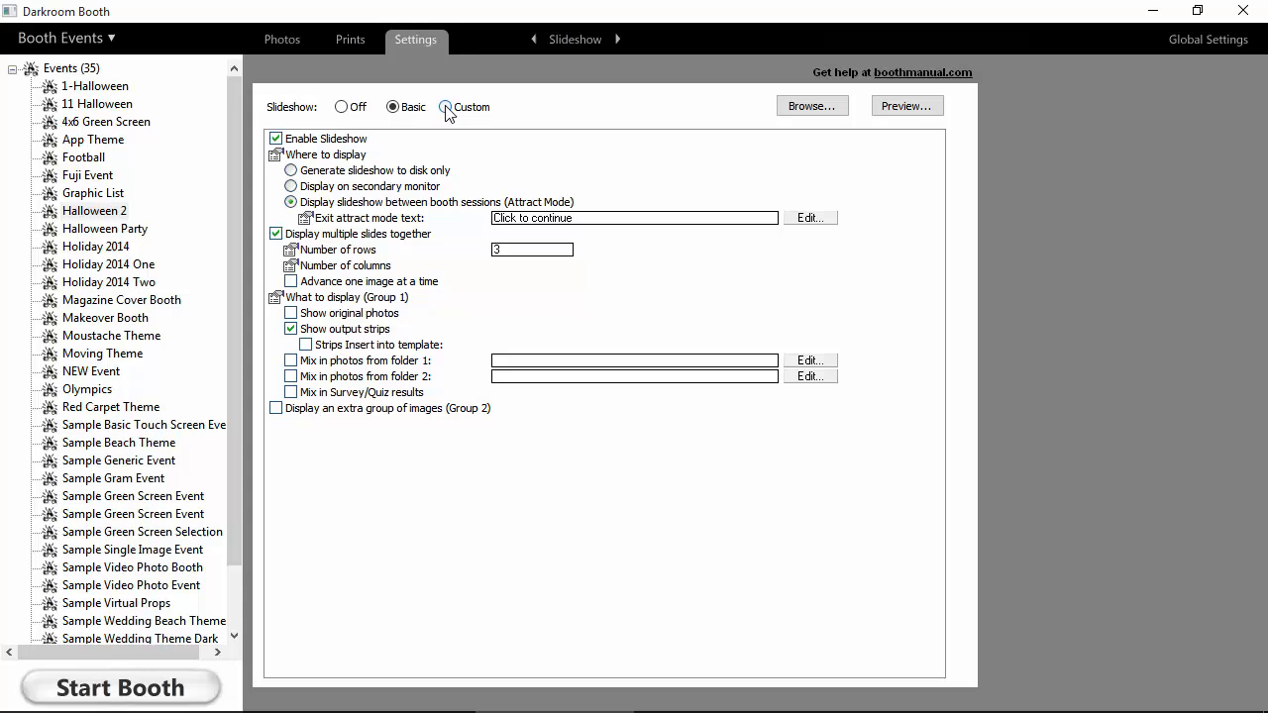
left_click(445, 107)
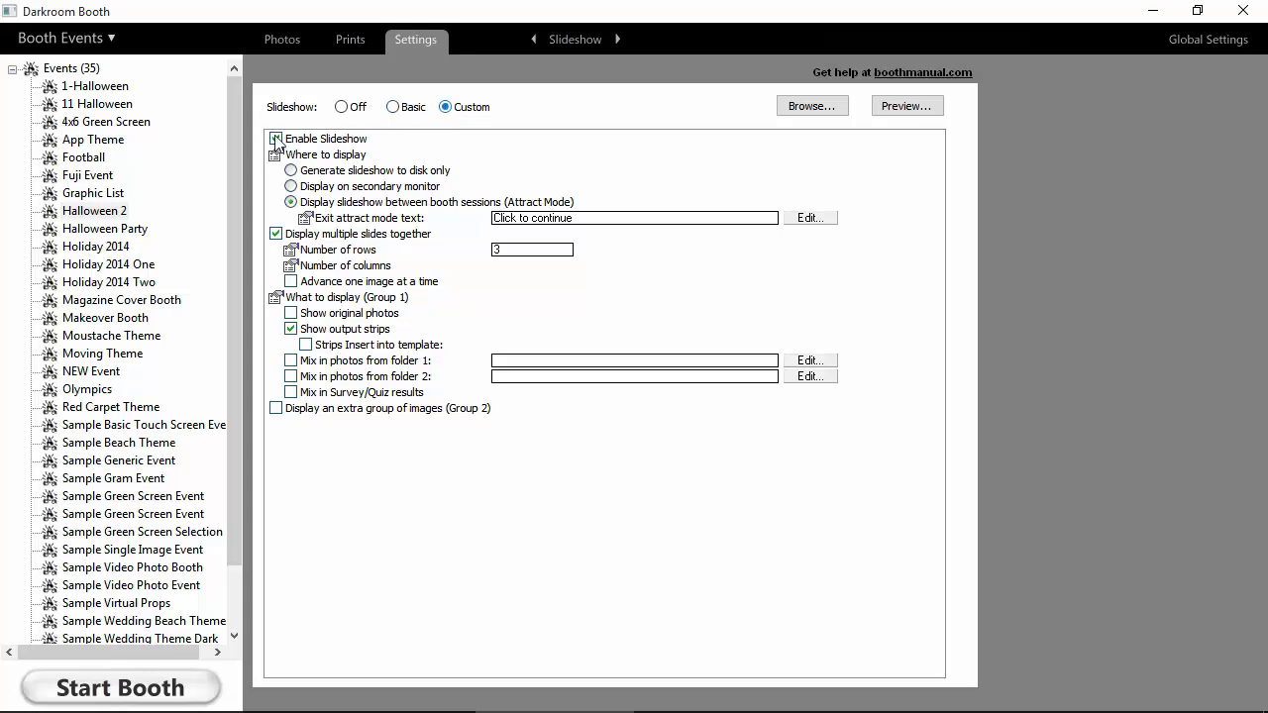
left_click(276, 139)
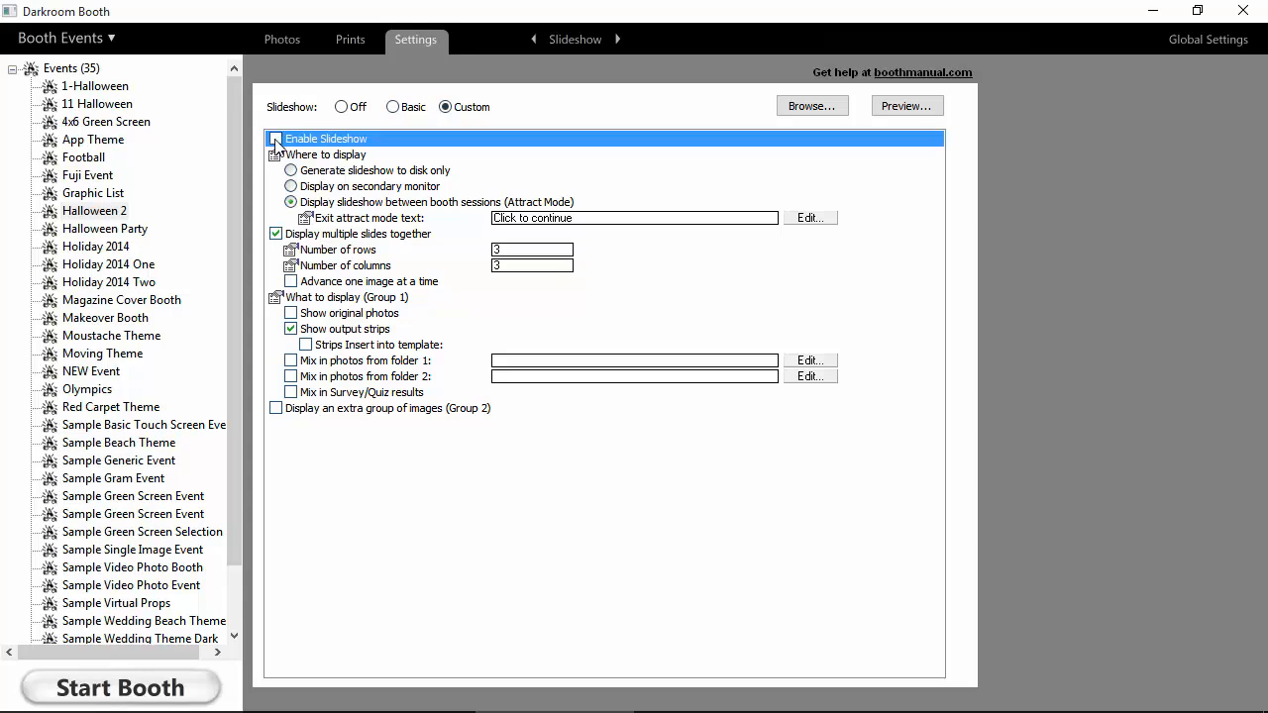
left_click(276, 138)
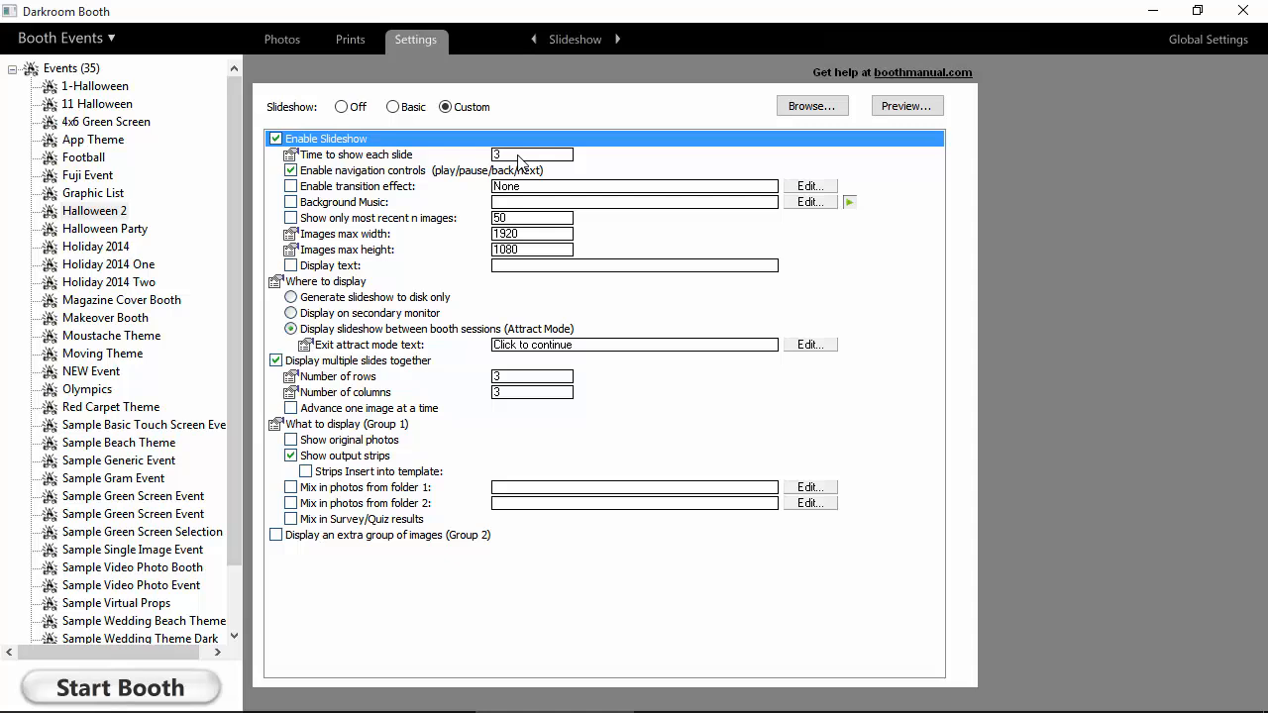
mouse_move(392, 170)
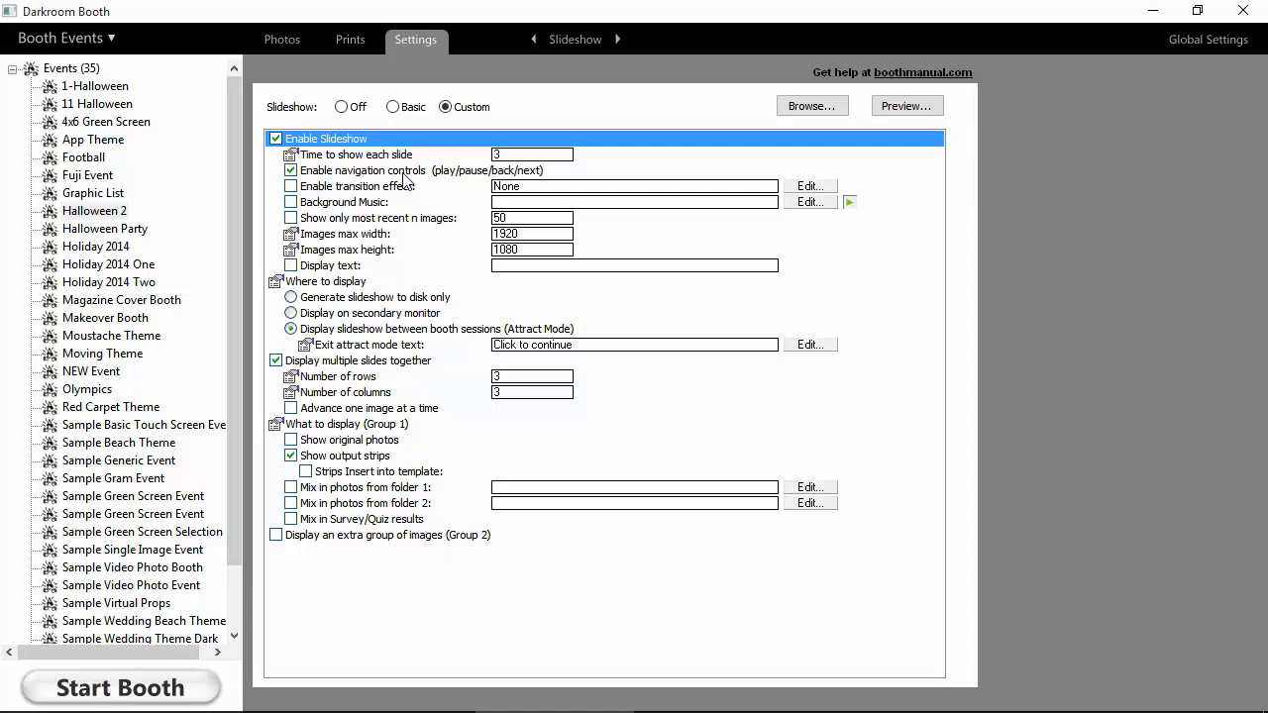
mouse_move(643, 190)
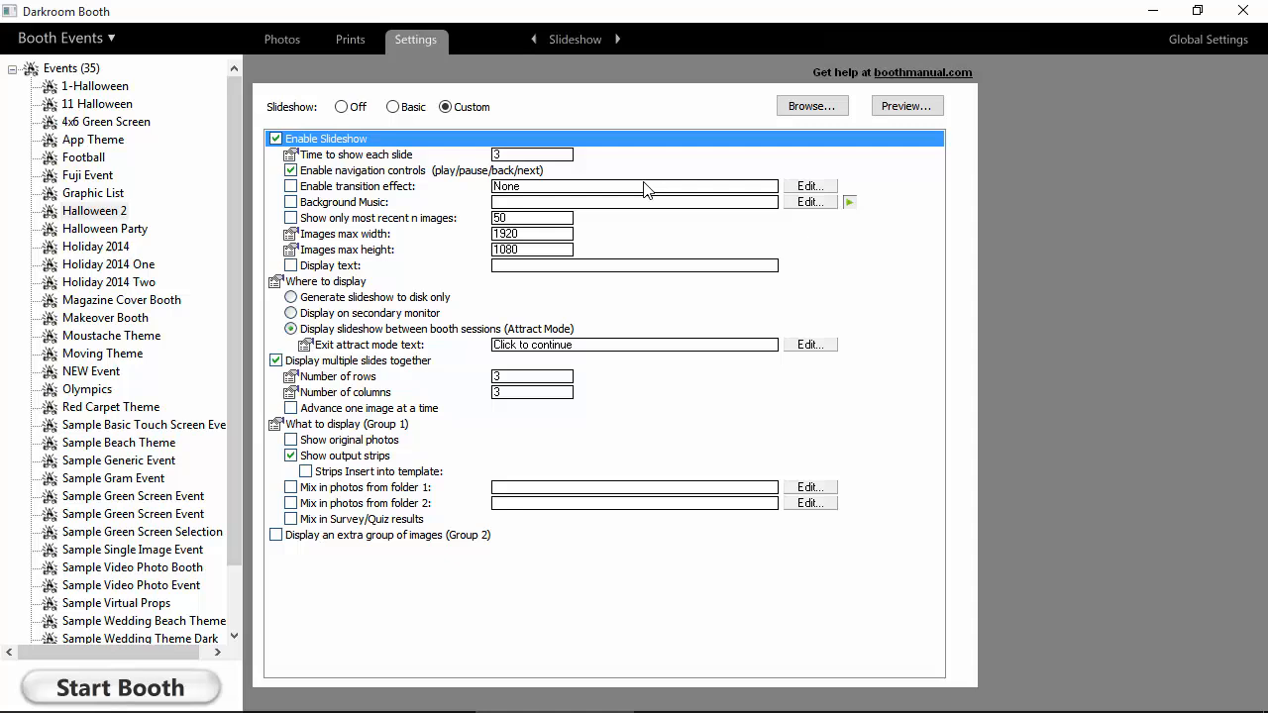
left_click(810, 186)
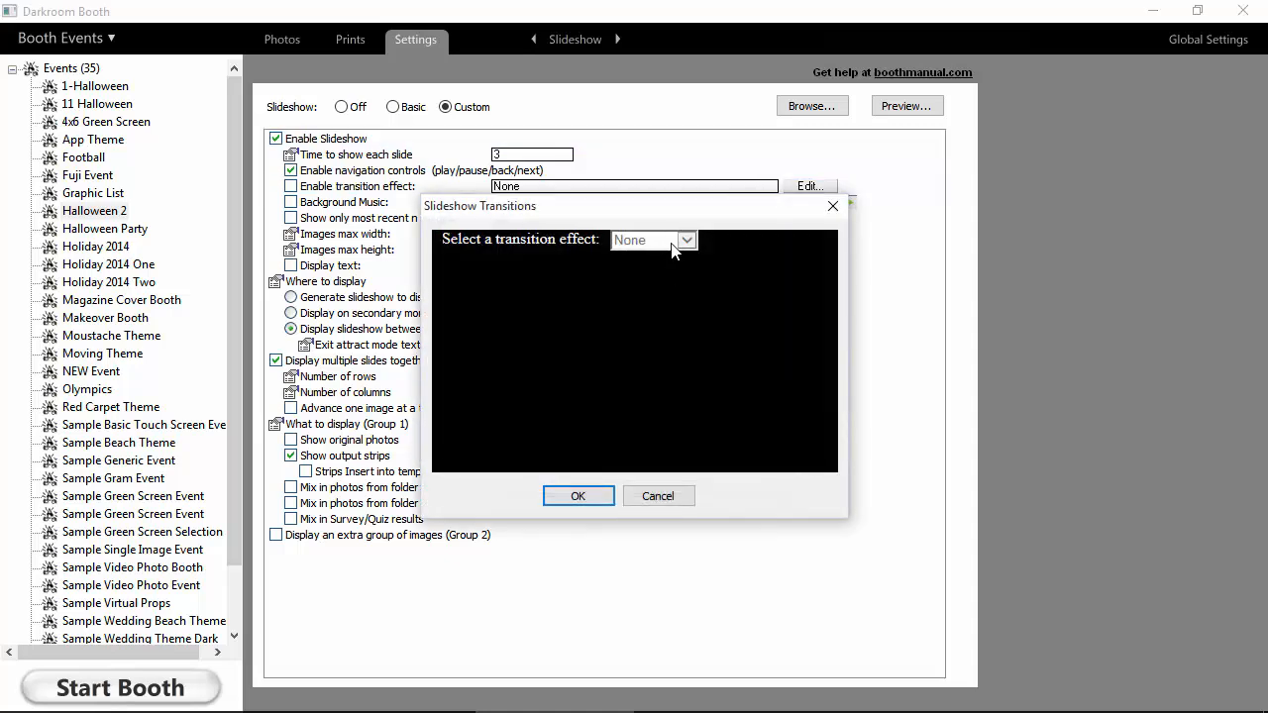
left_click(686, 240)
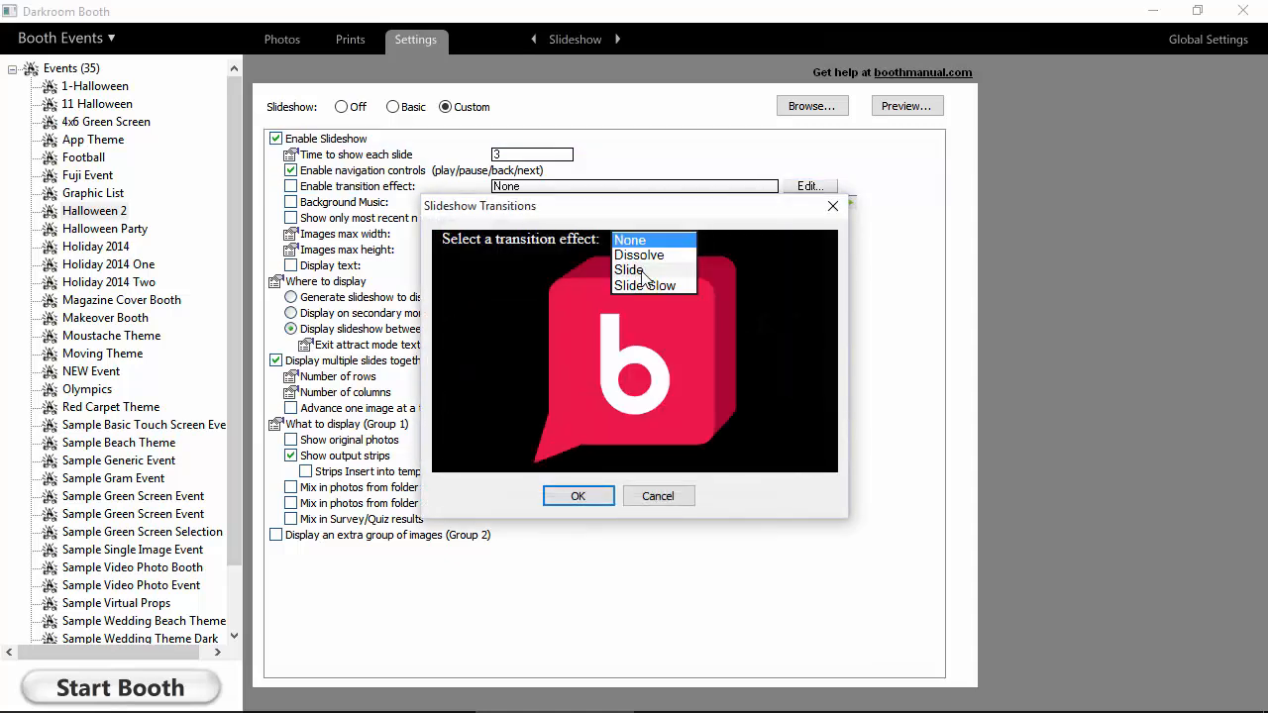
left_click(630, 240)
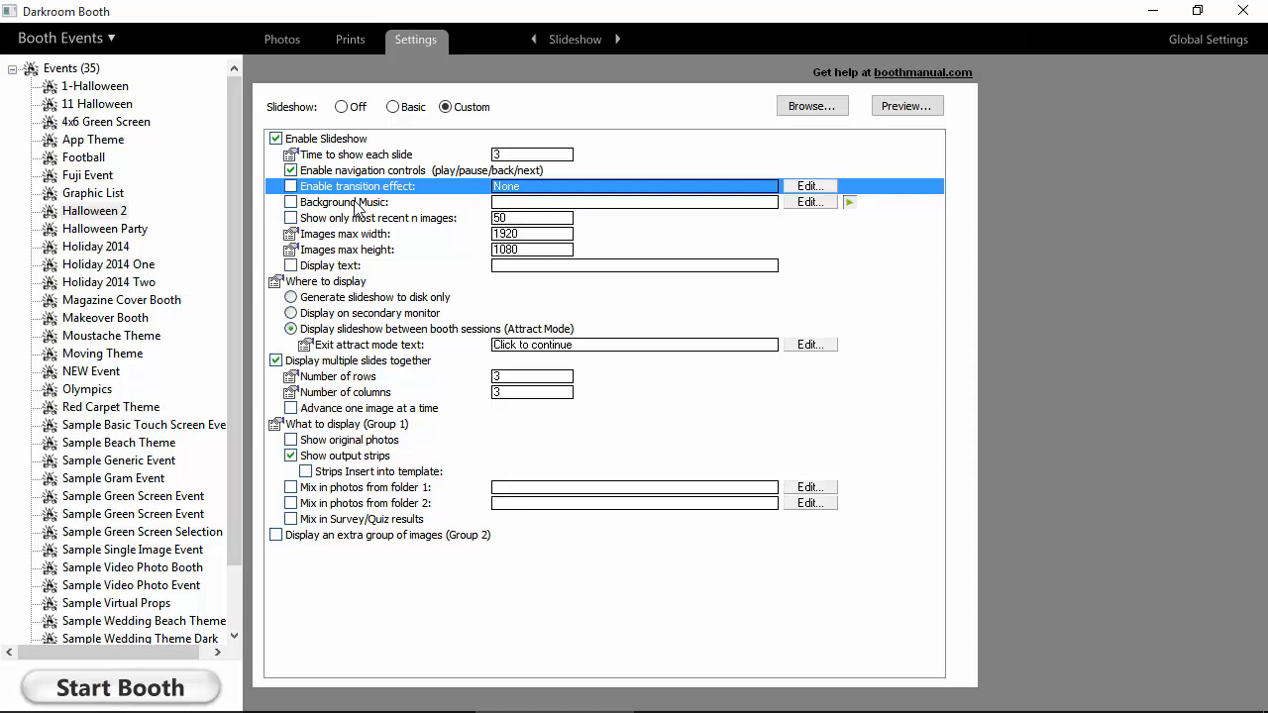
mouse_move(313, 208)
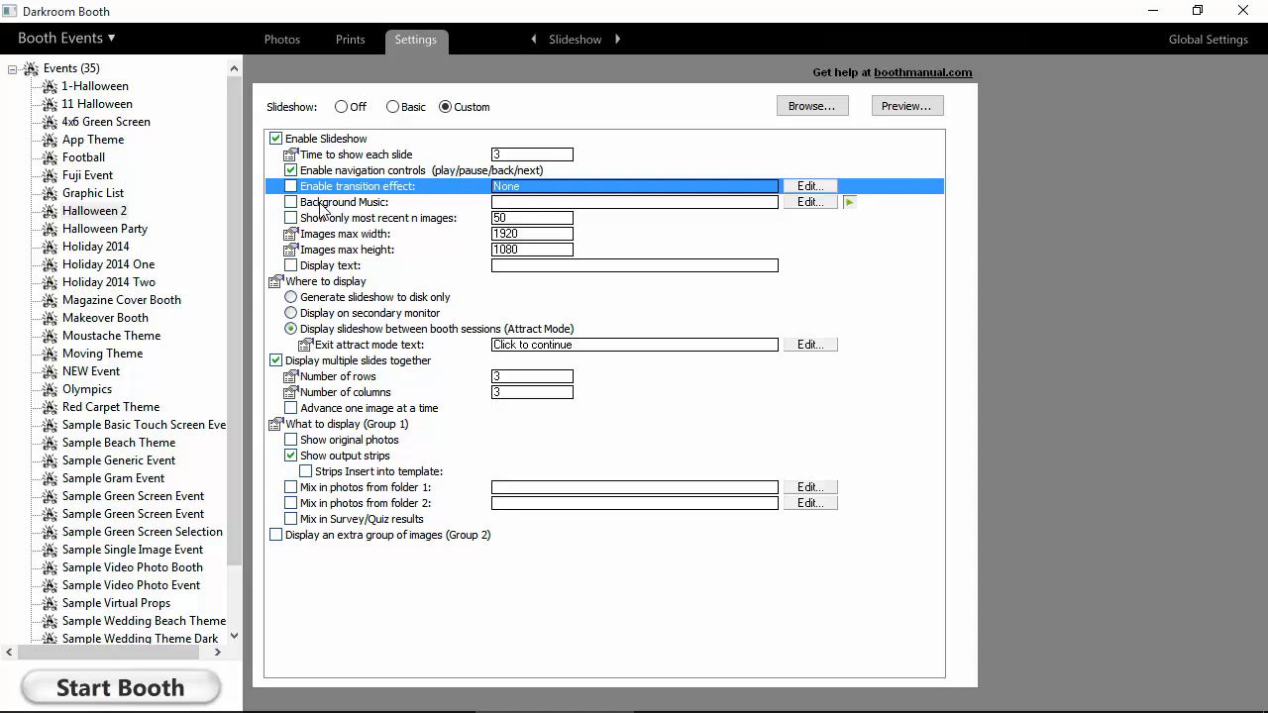
mouse_move(388, 226)
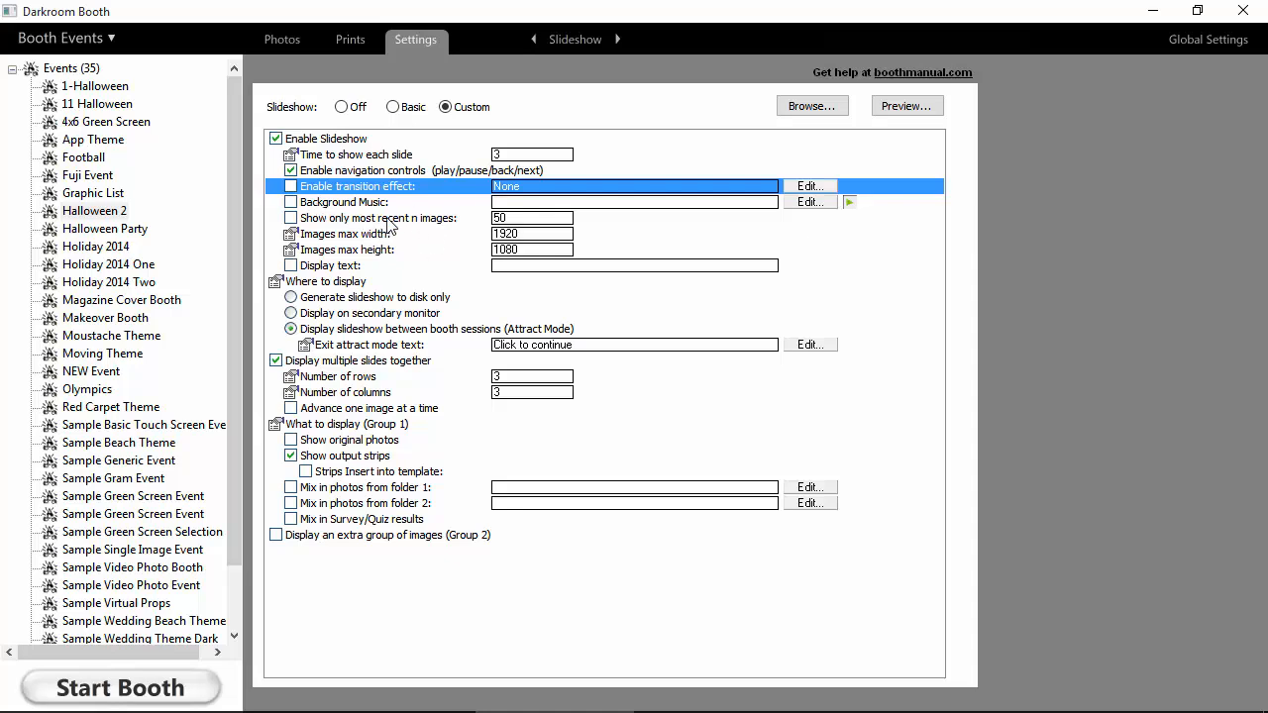
mouse_move(388, 241)
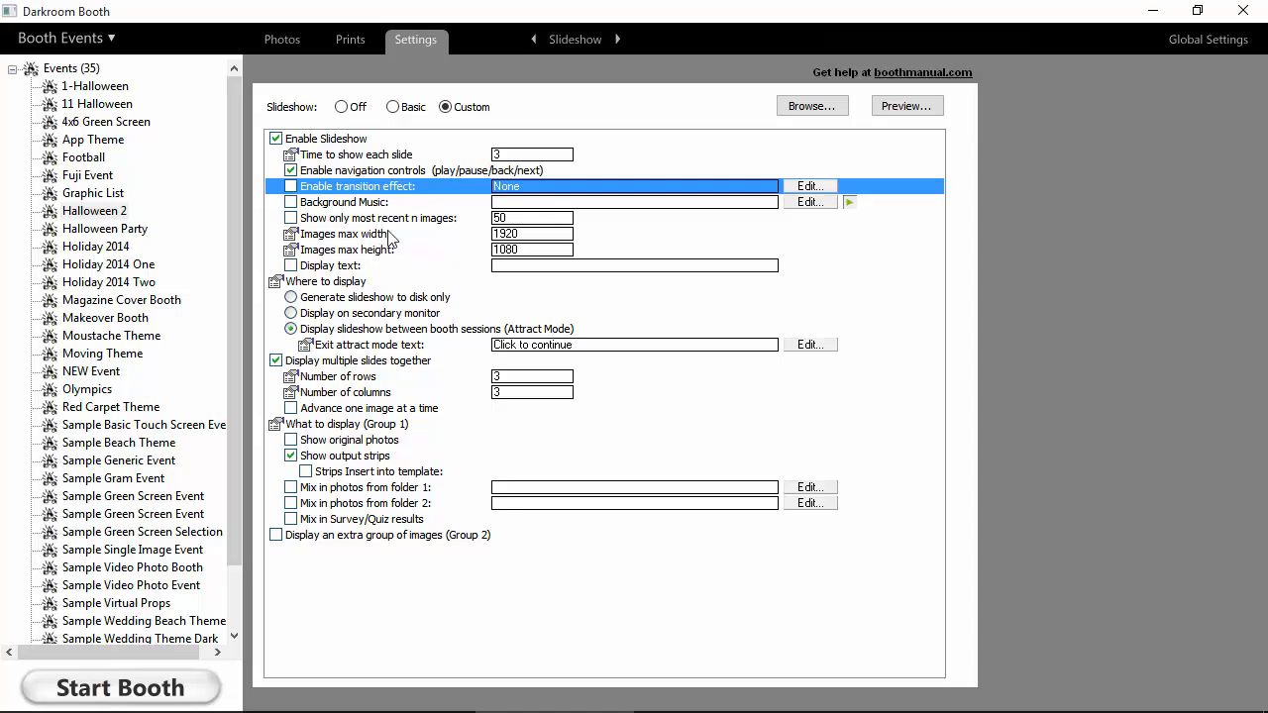
mouse_move(379, 273)
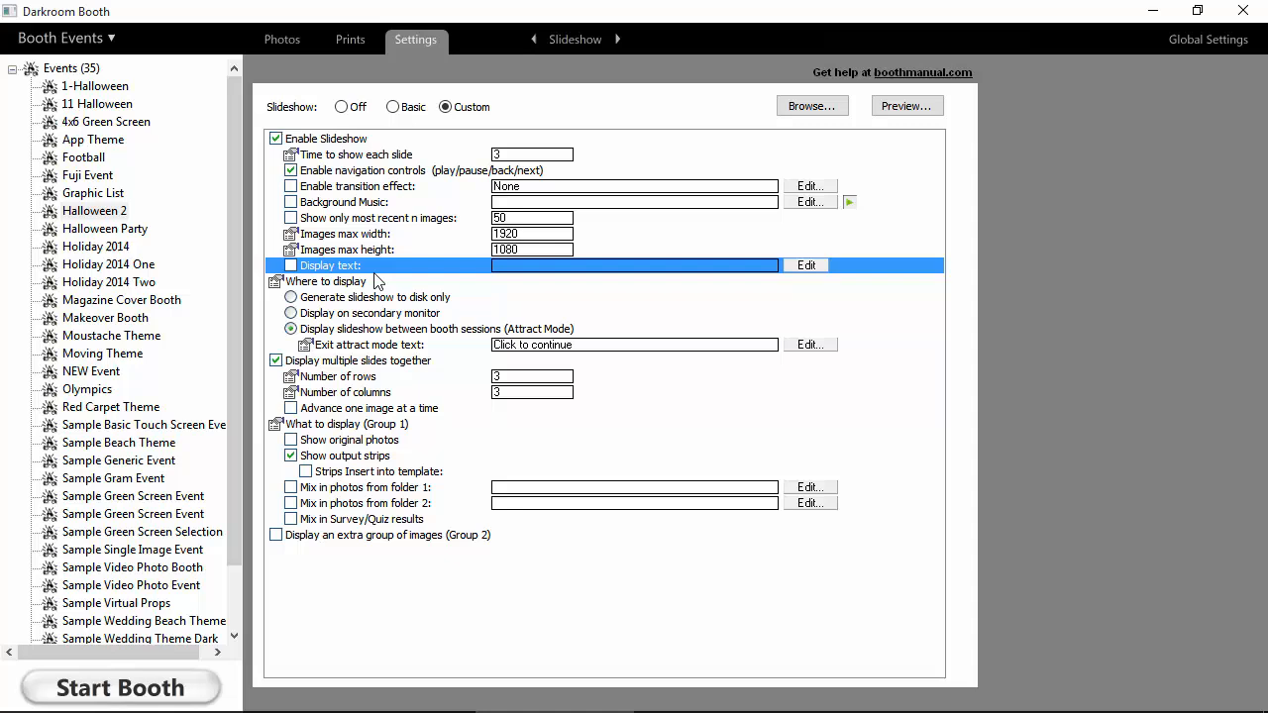
mouse_move(357, 341)
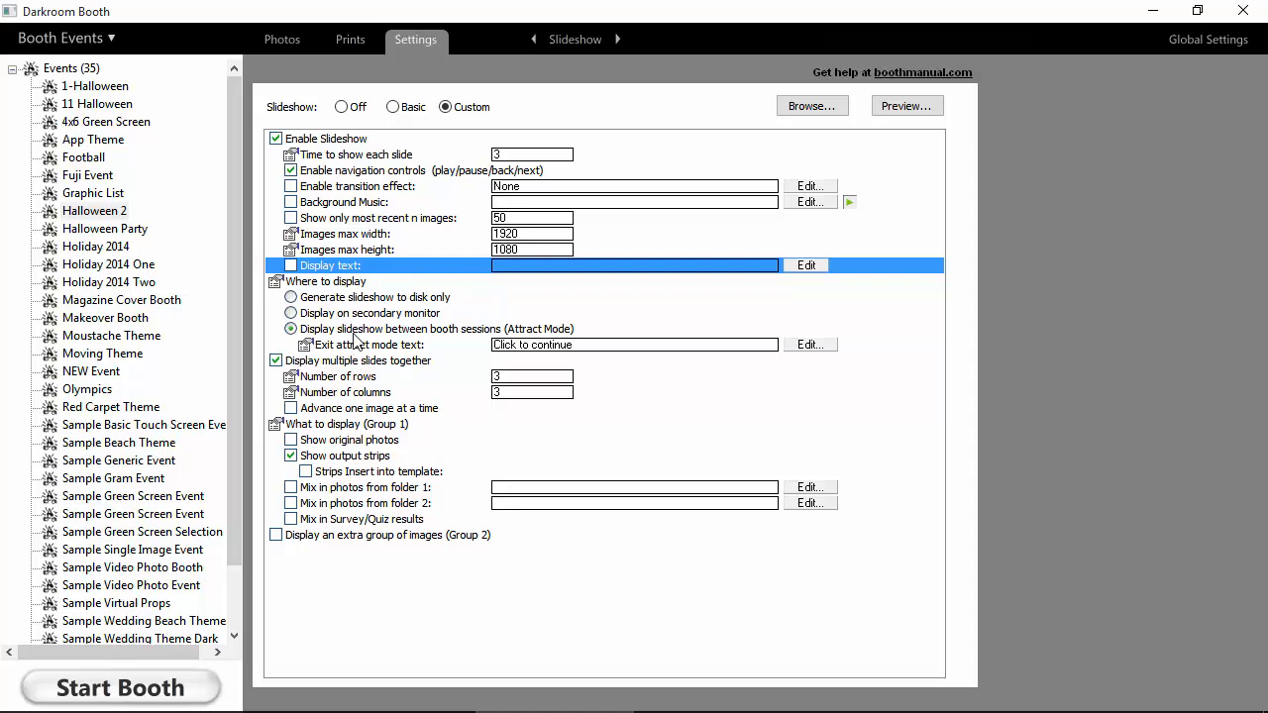
mouse_move(337, 297)
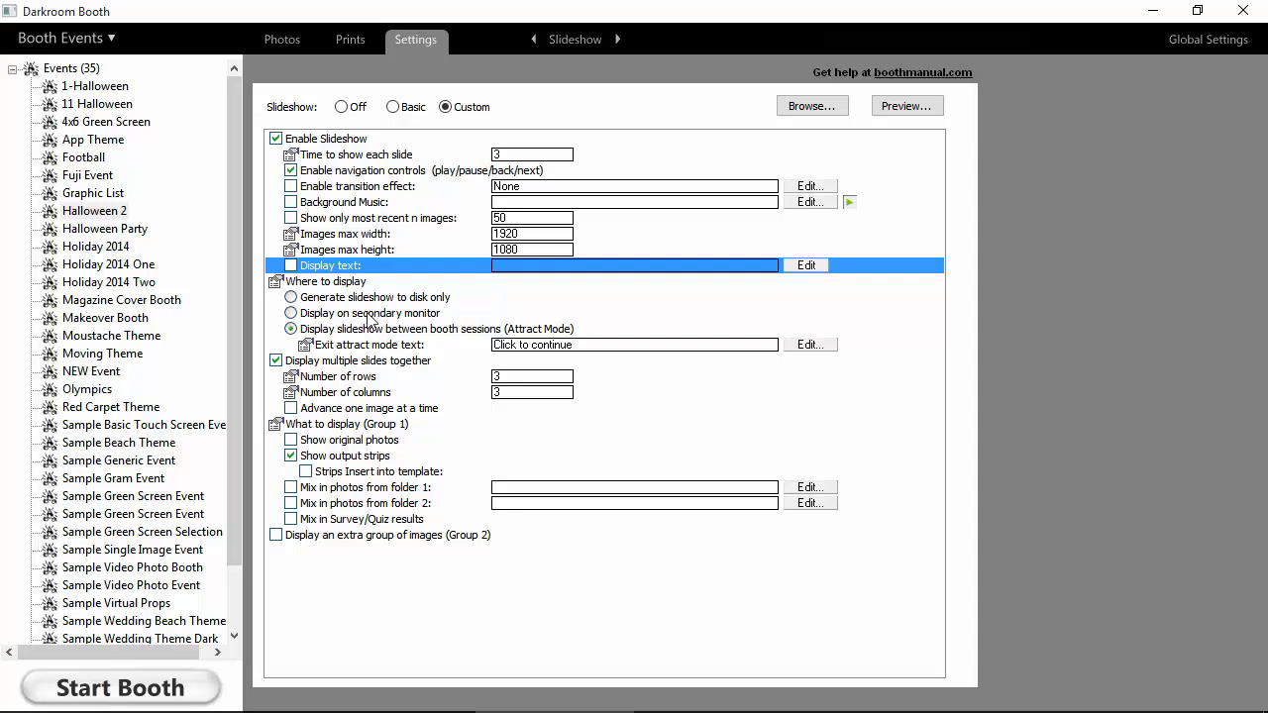
left_click(291, 313)
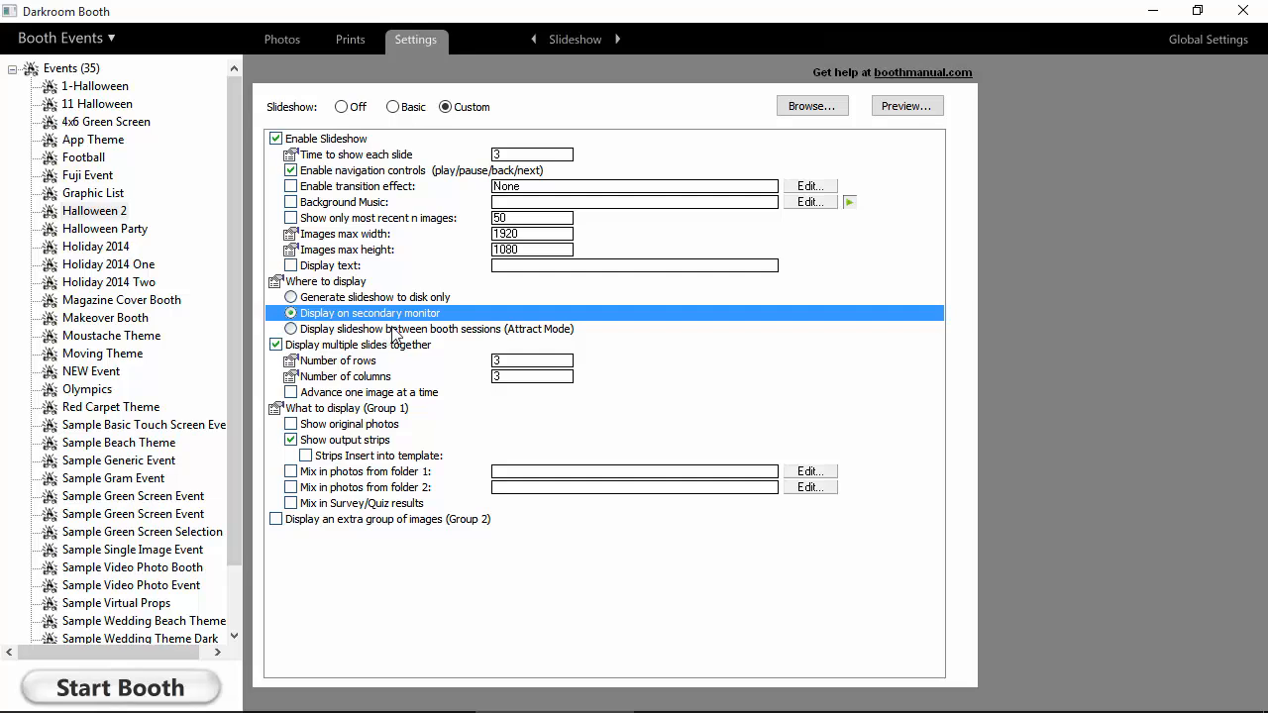
left_click(292, 329)
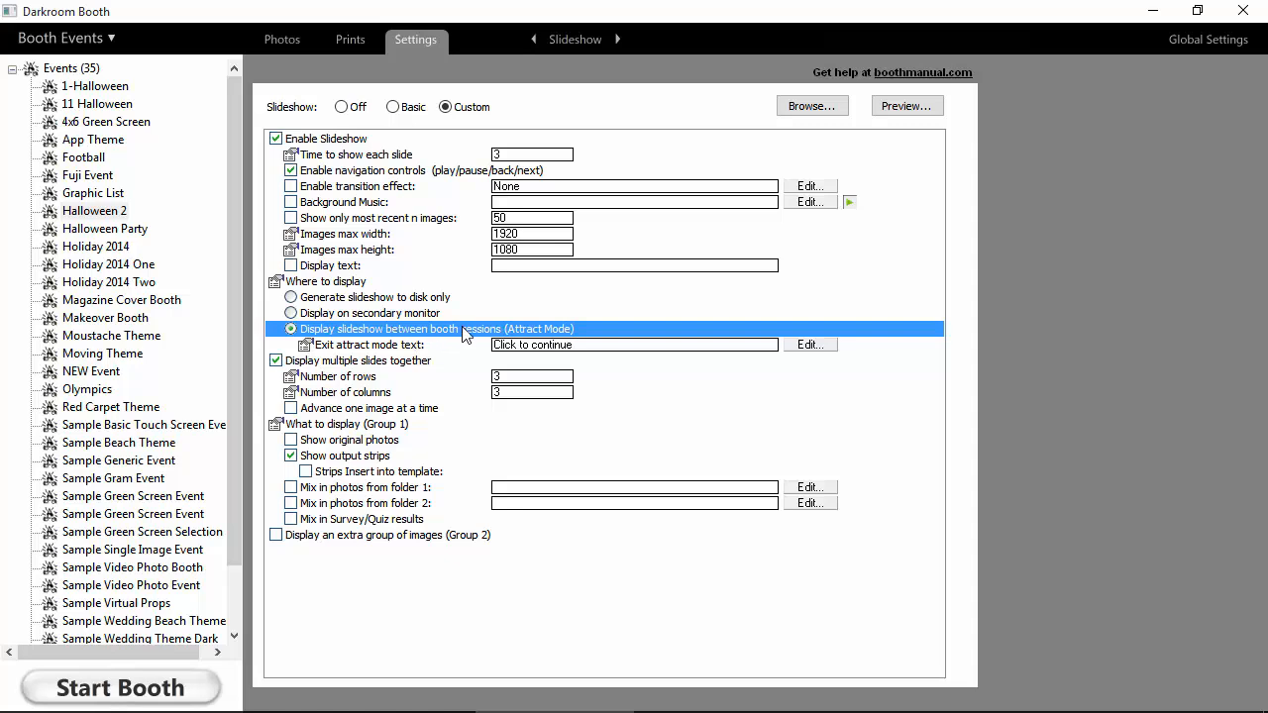
mouse_move(406, 352)
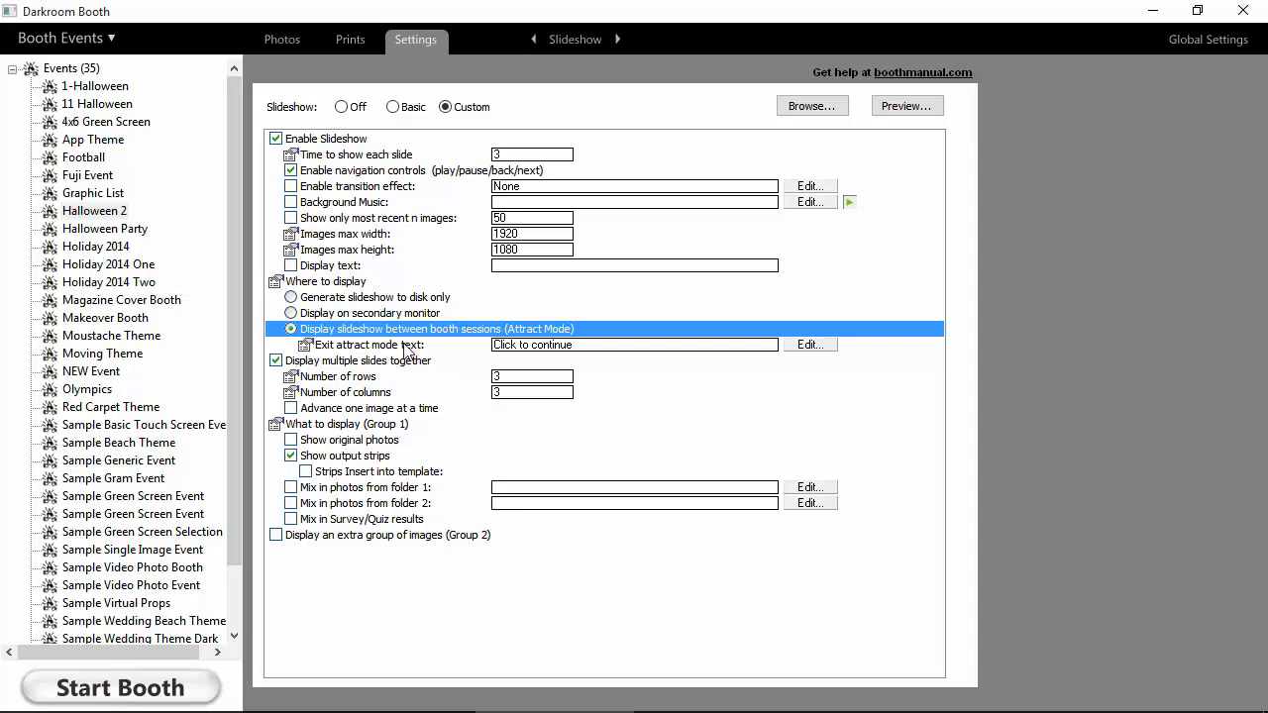
mouse_move(507, 356)
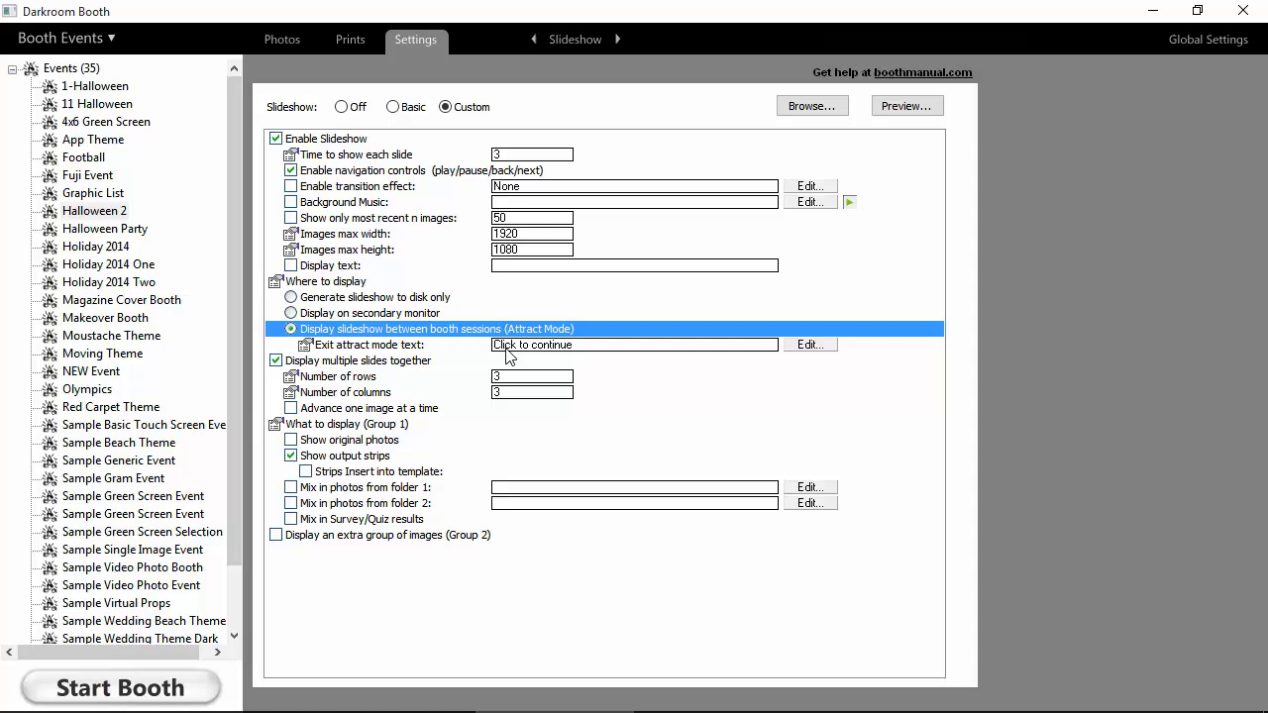
mouse_move(587, 357)
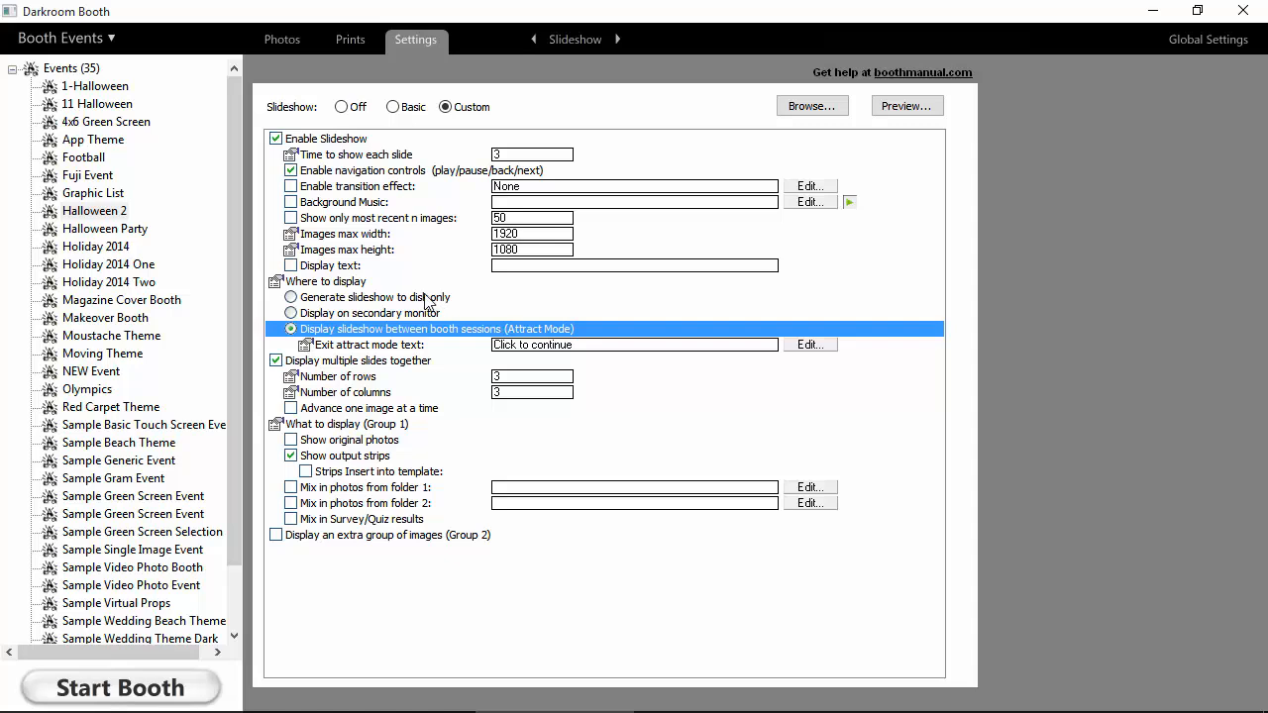
- Generate the slideshow to disk only, advance one image at a time, and stop displaying multiple slides together
left_click(291, 297)
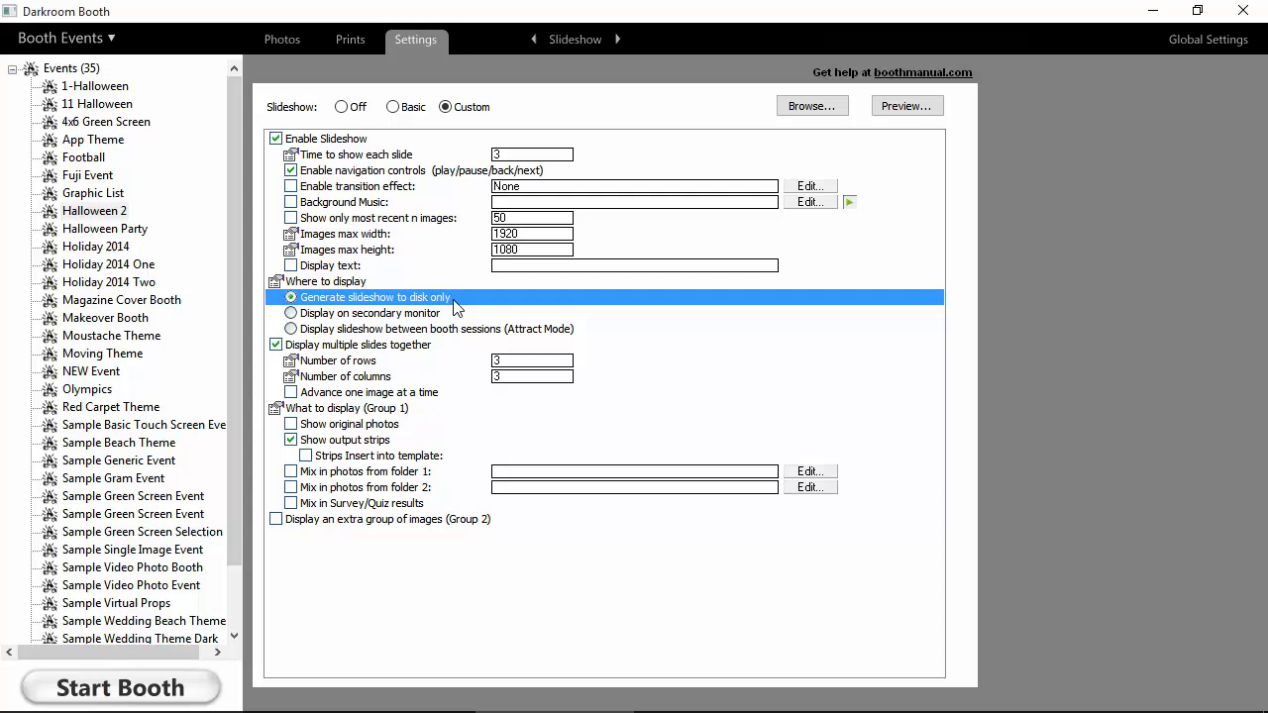
mouse_move(812, 107)
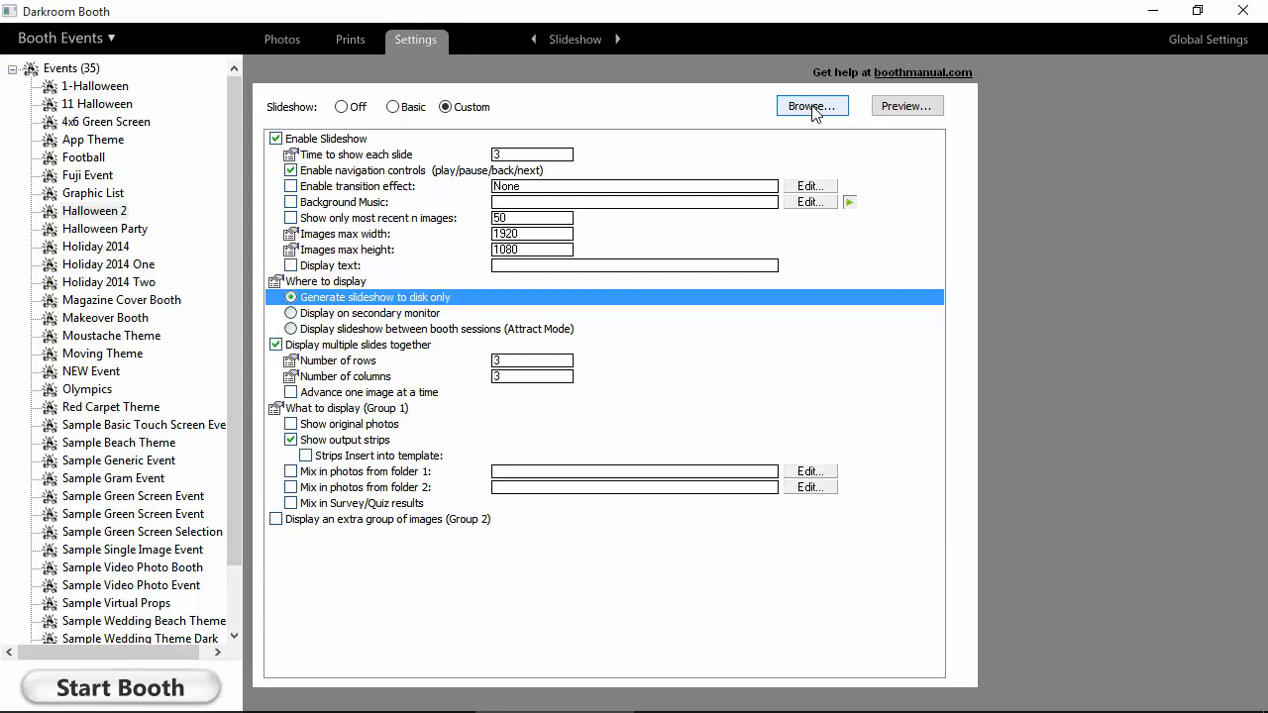
mouse_move(473, 307)
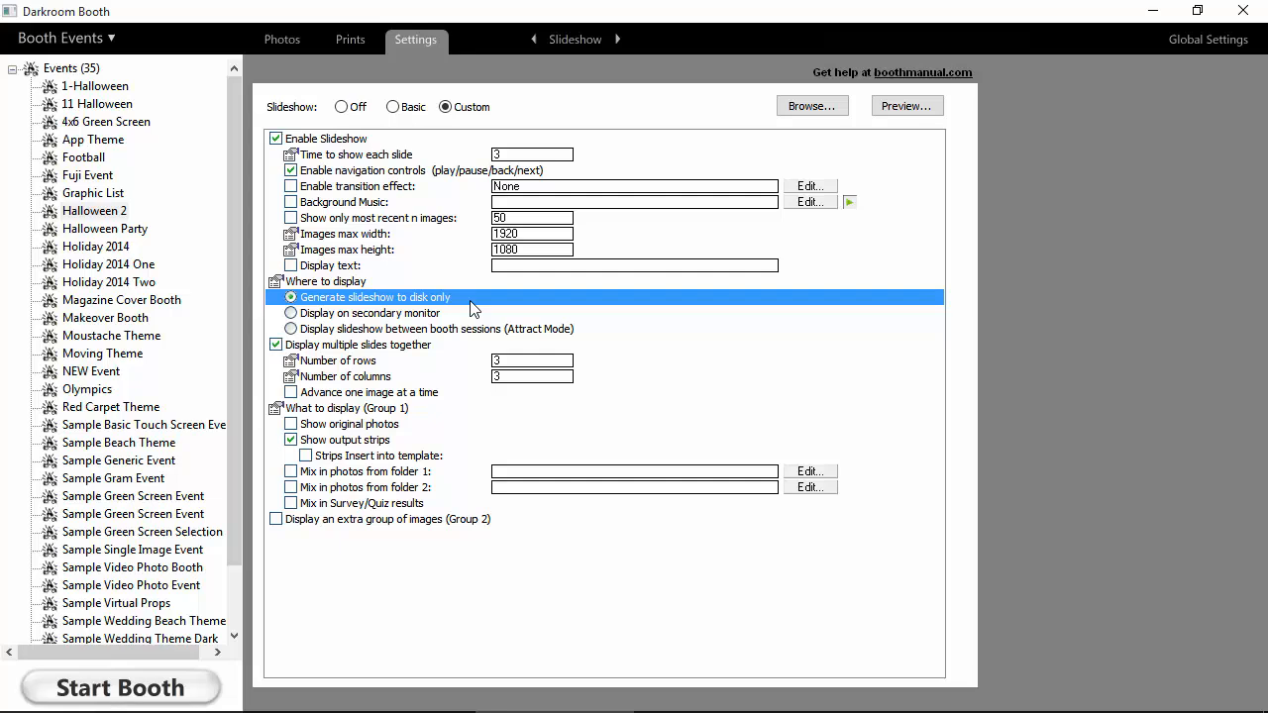
mouse_move(466, 305)
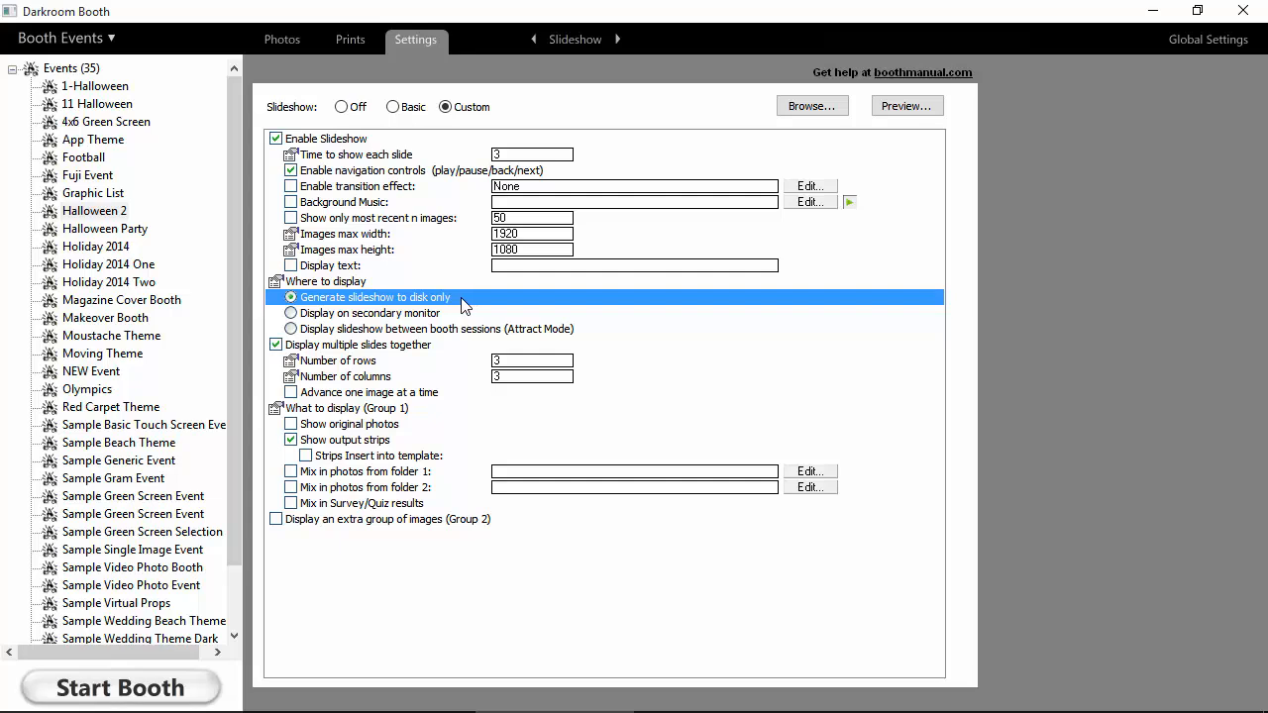
mouse_move(542, 398)
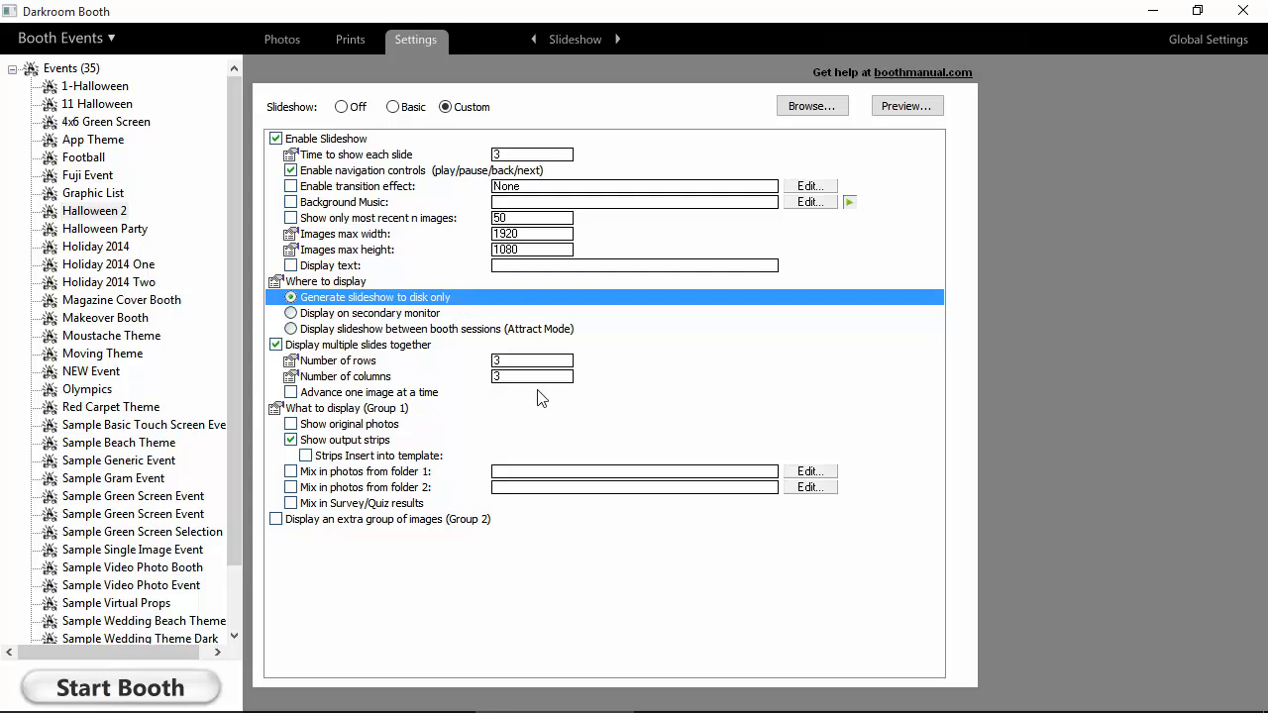
mouse_move(281, 340)
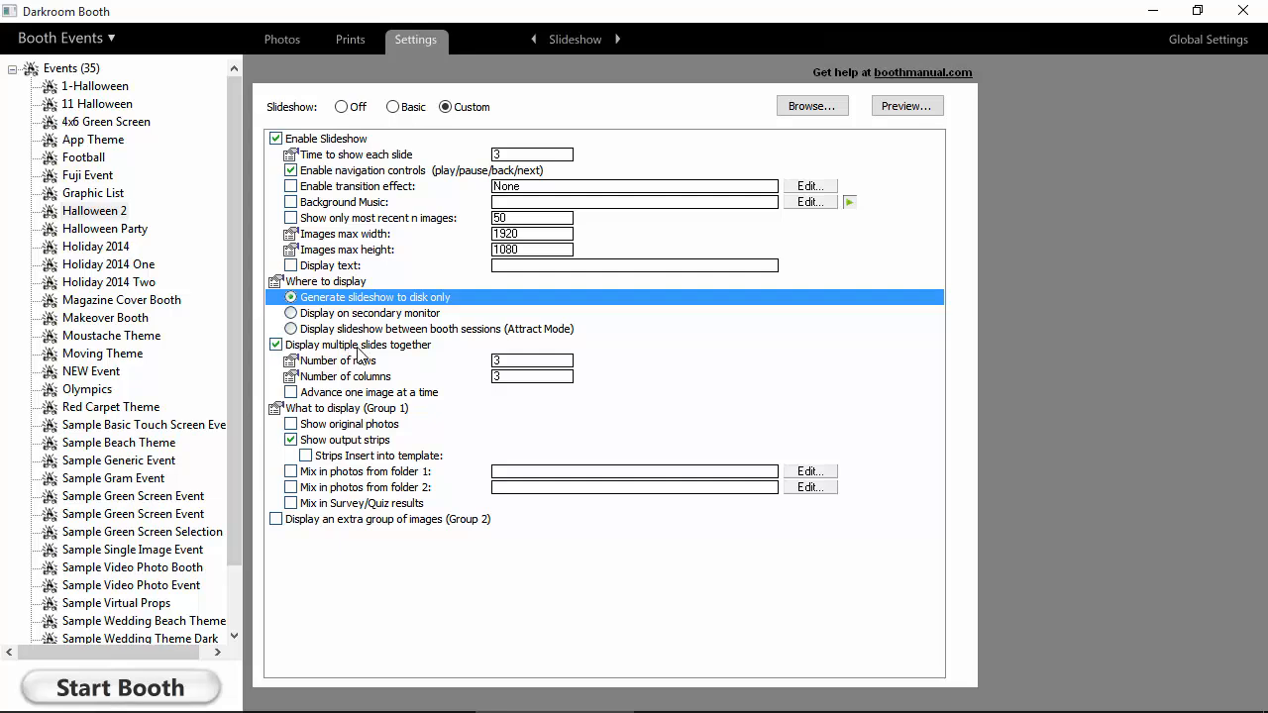
mouse_move(464, 372)
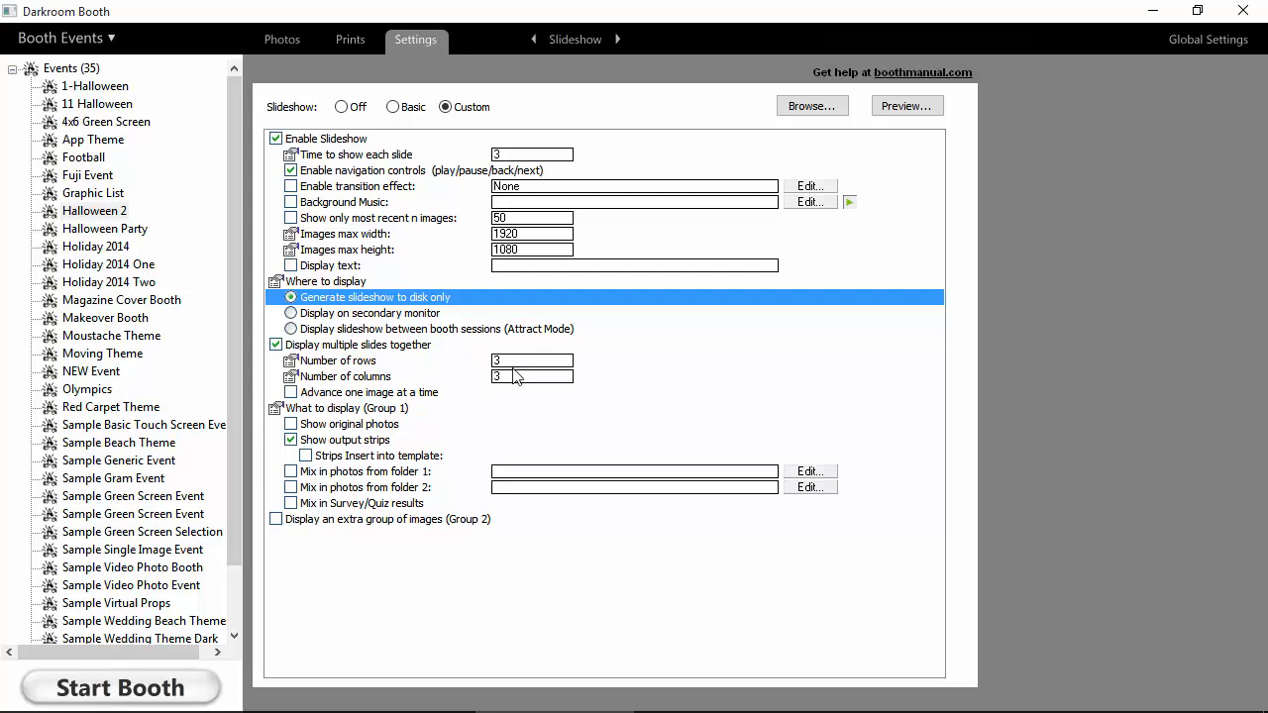
mouse_move(499, 388)
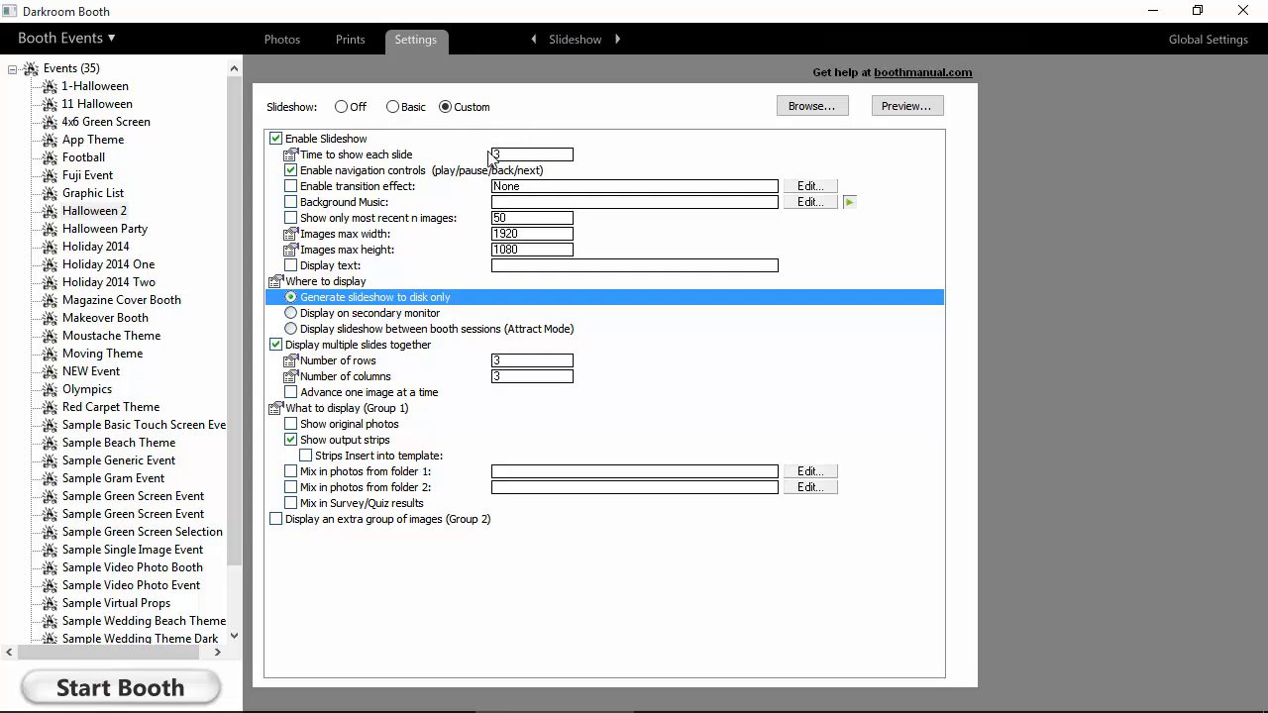
mouse_move(459, 380)
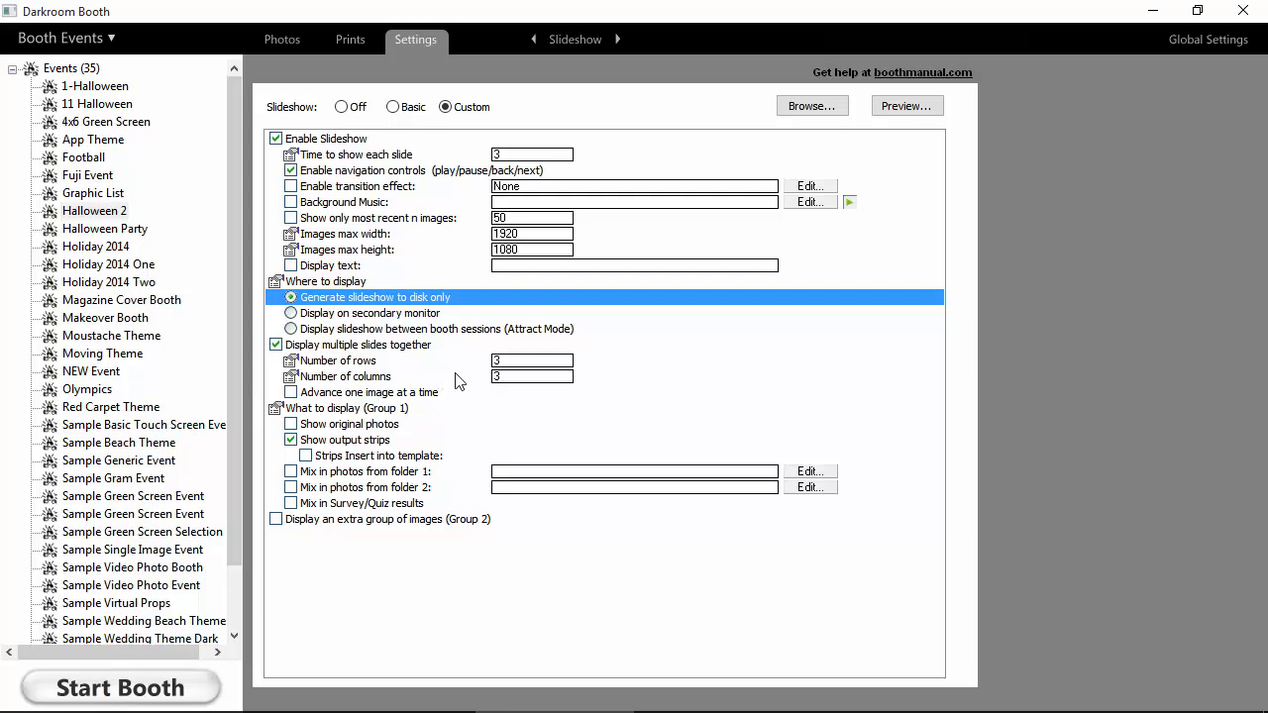
left_click(289, 392)
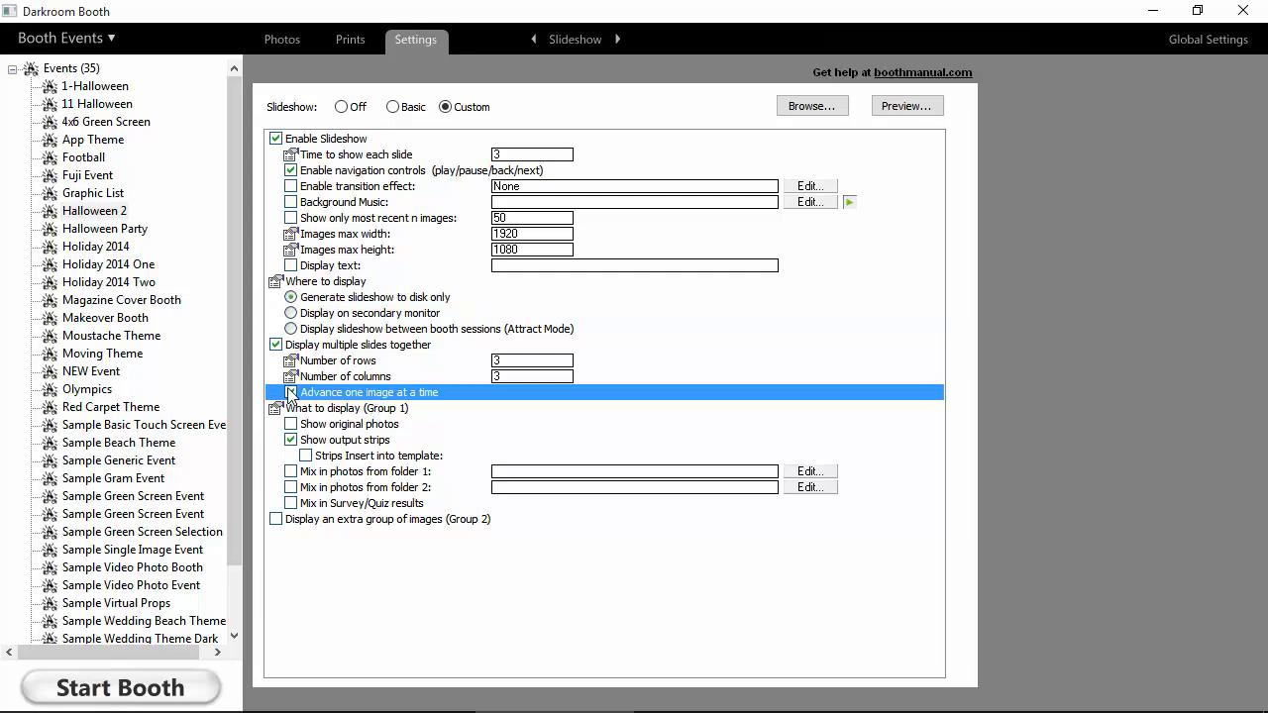
left_click(289, 392)
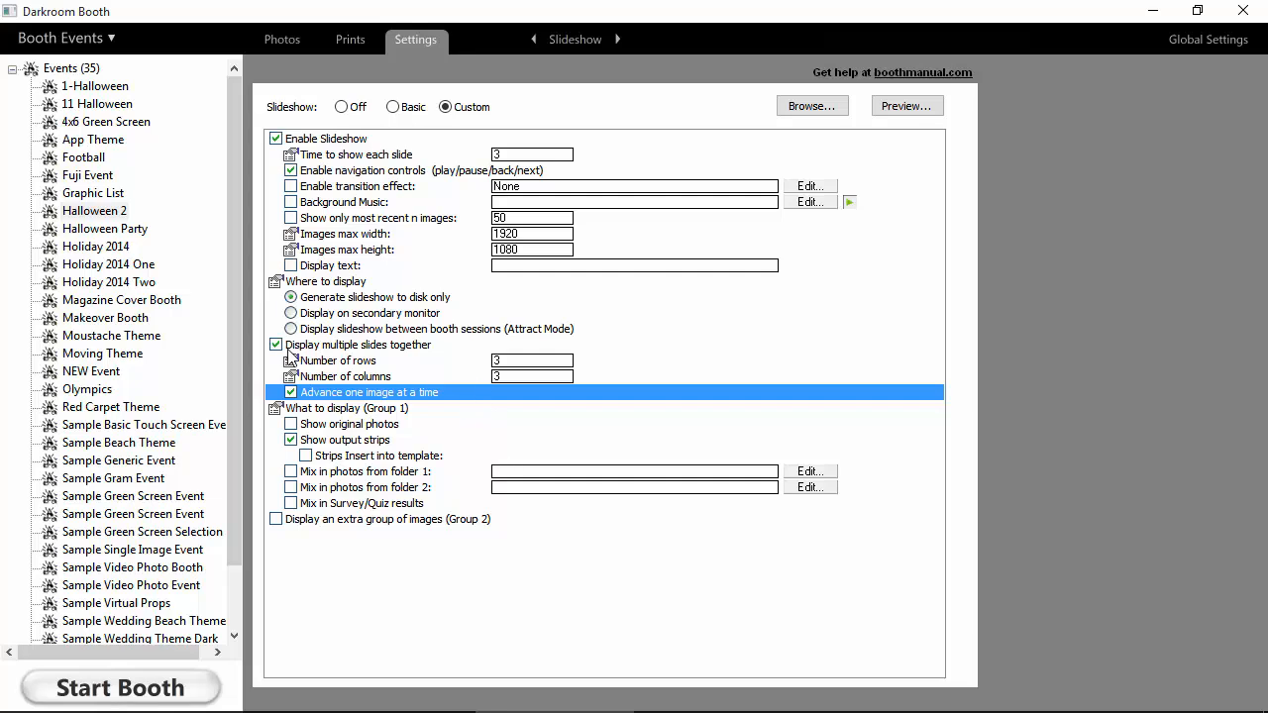
left_click(277, 345)
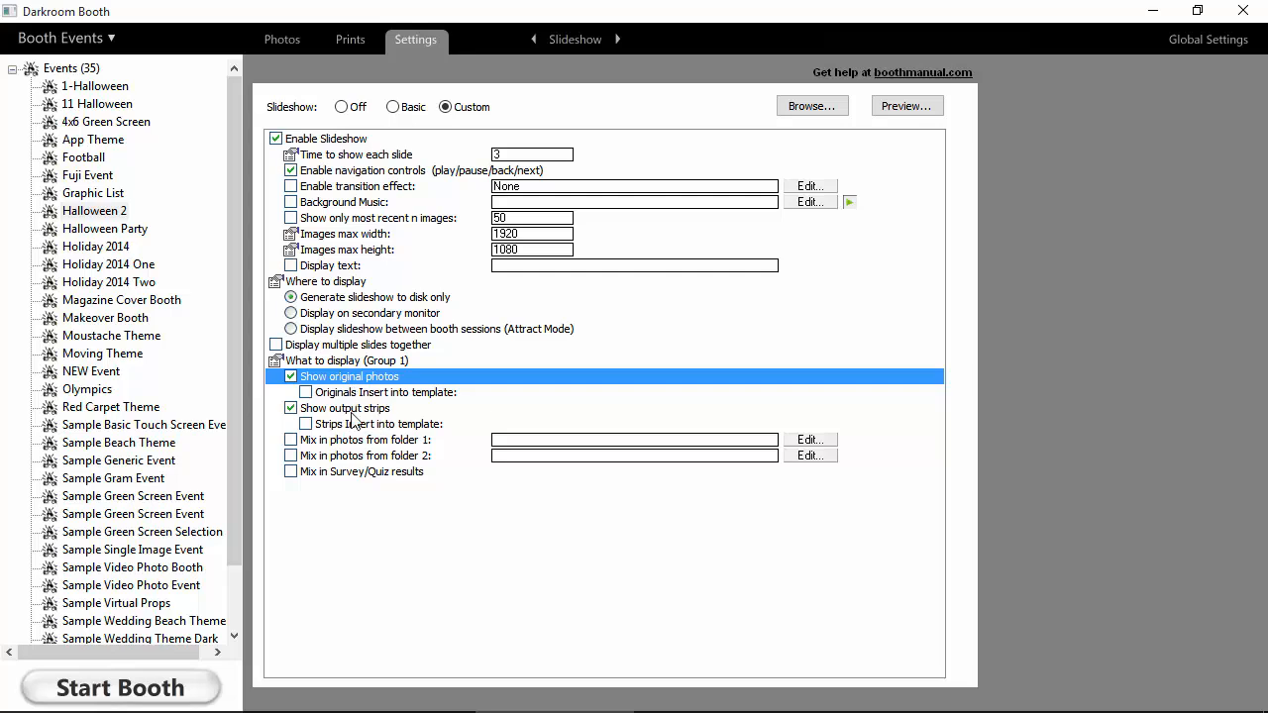
mouse_move(414, 448)
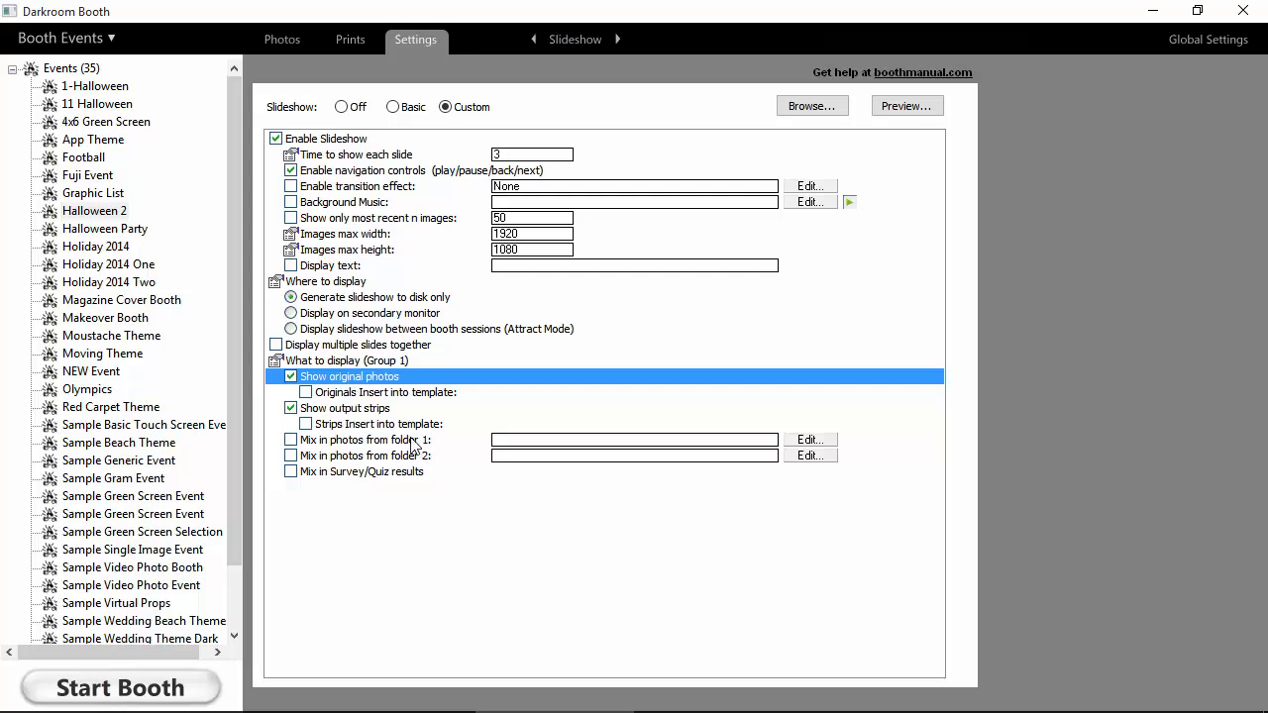
mouse_move(407, 453)
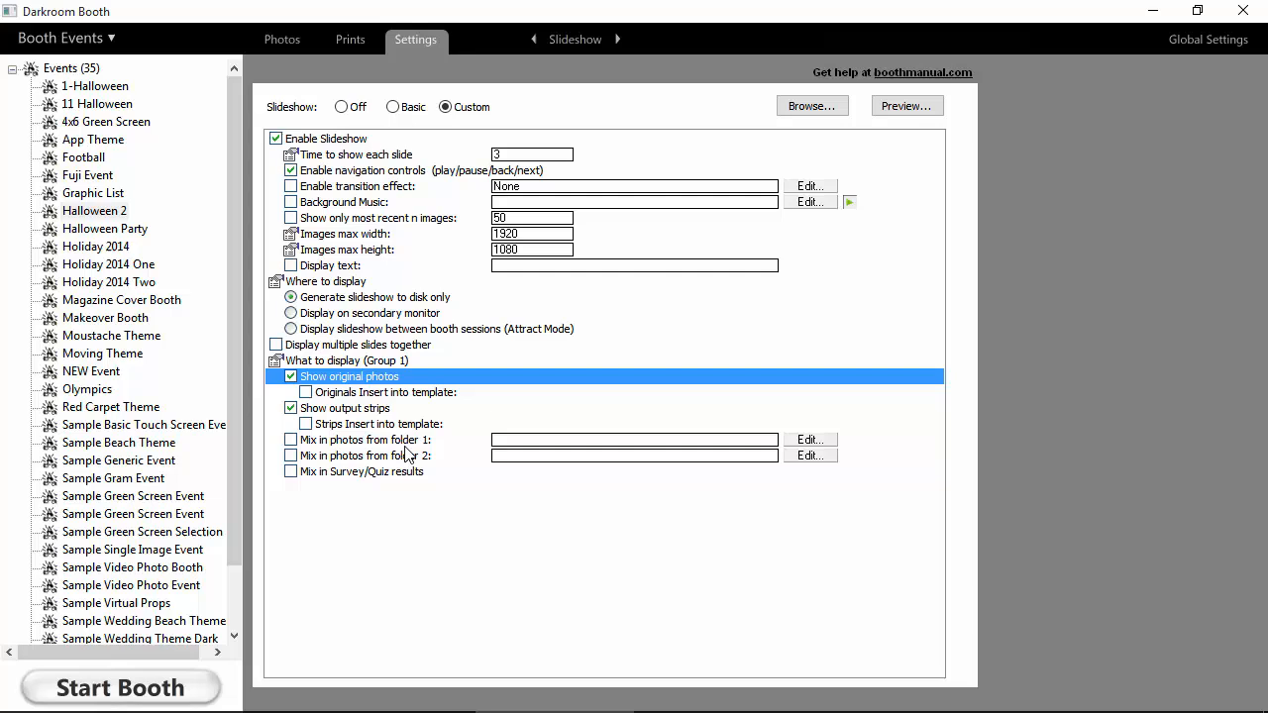
mouse_move(346, 481)
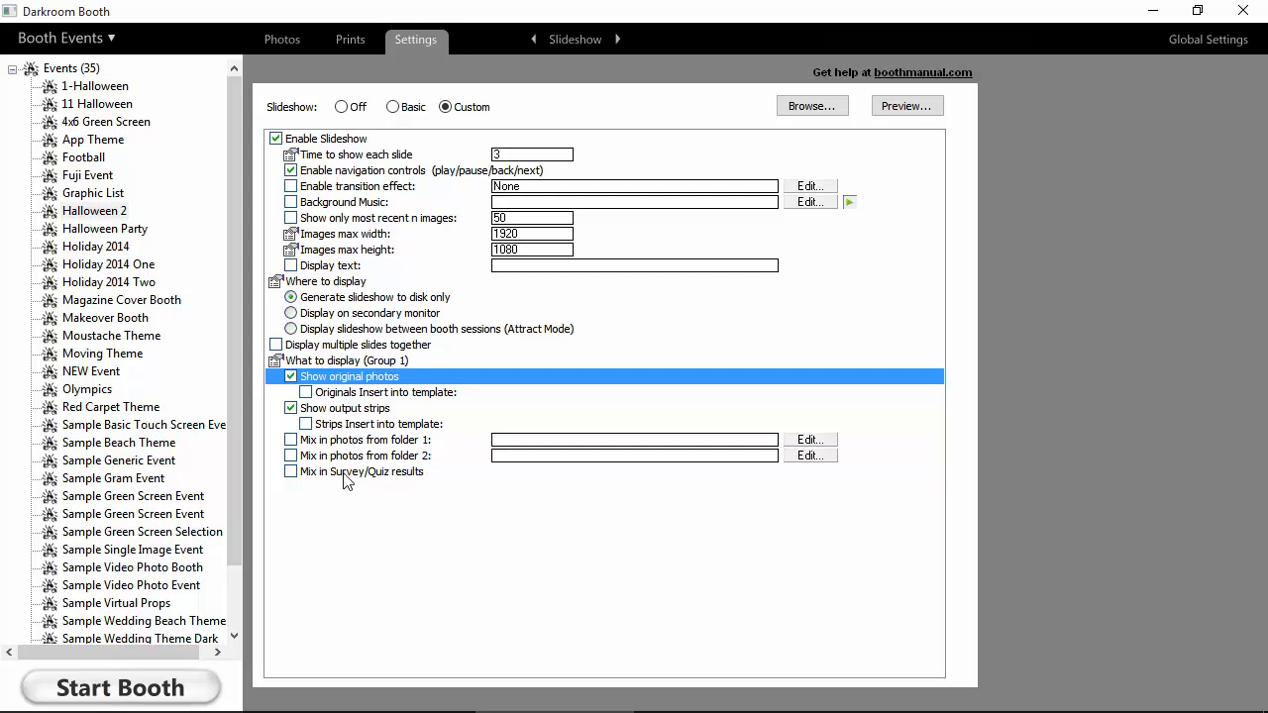
mouse_move(373, 485)
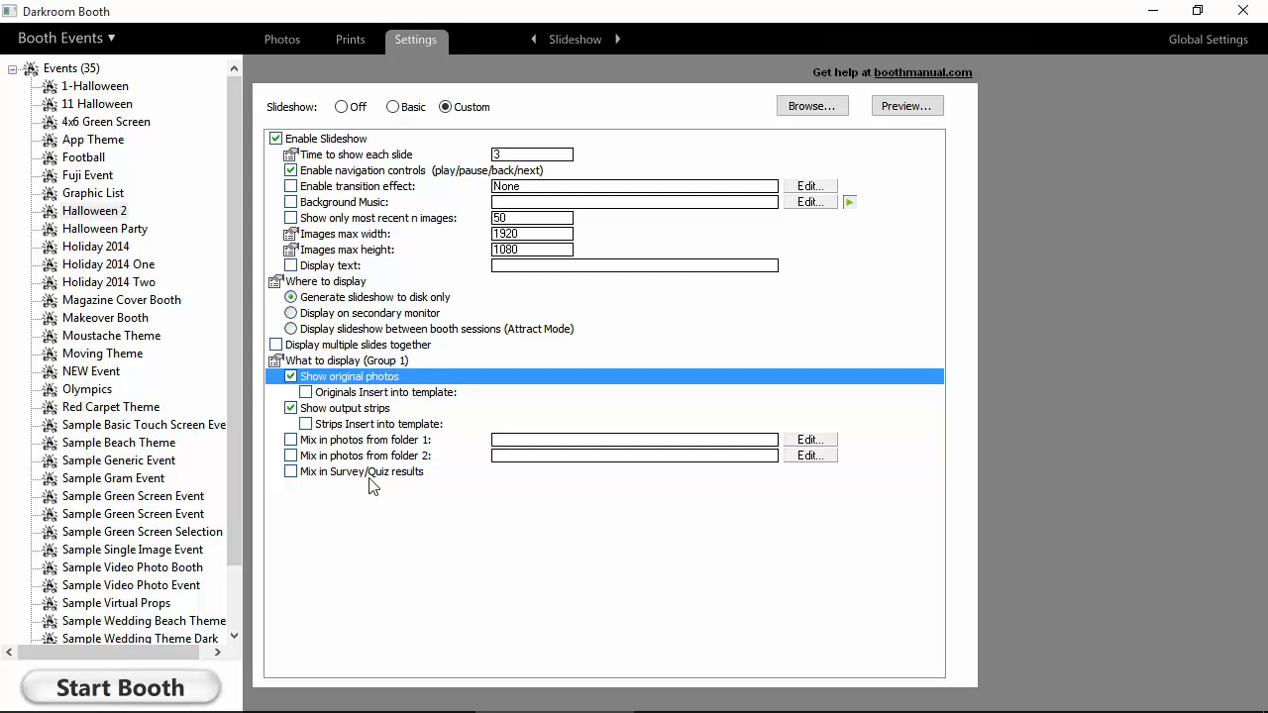
mouse_move(397, 400)
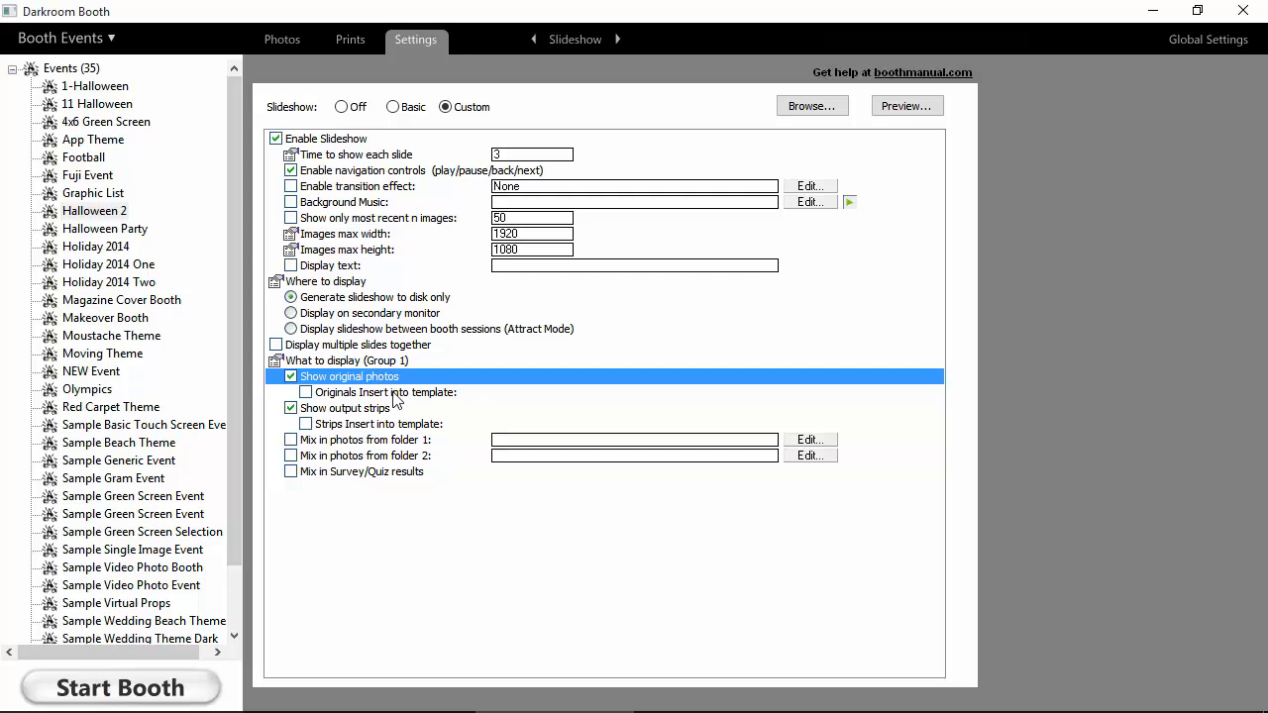
- Insert the original photos into a template for the slideshow display
left_click(306, 392)
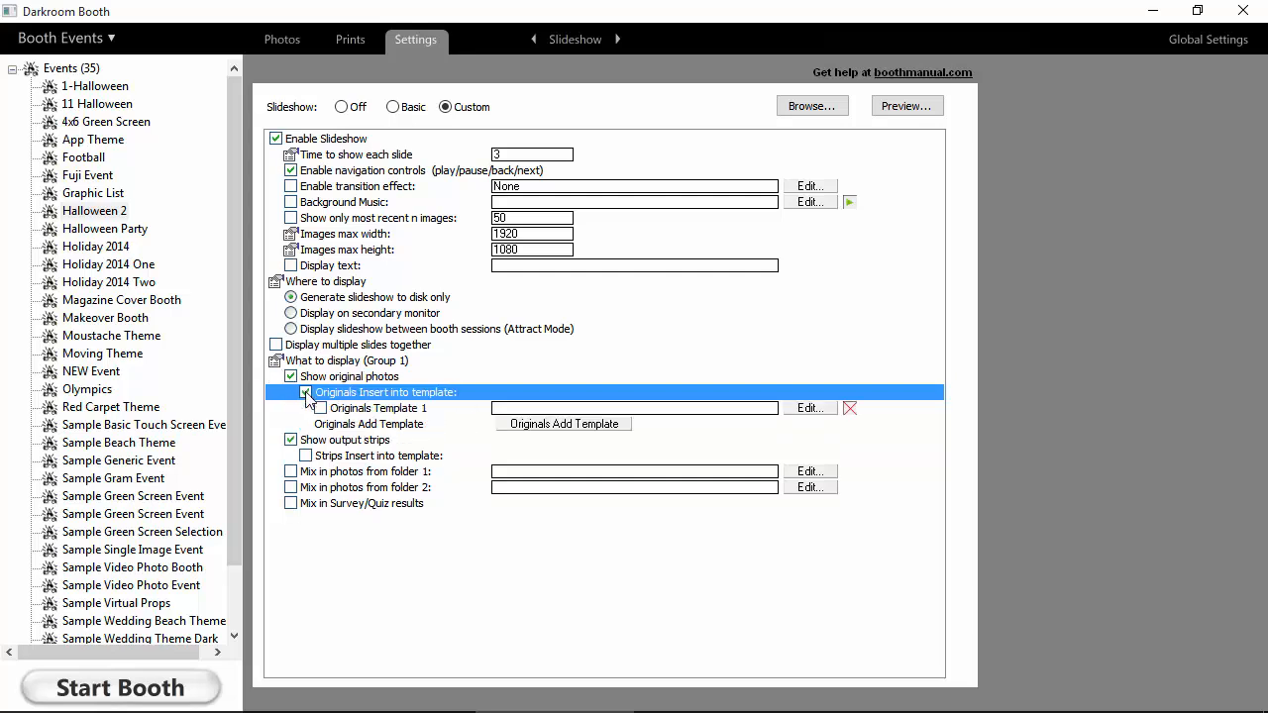
left_click(305, 392)
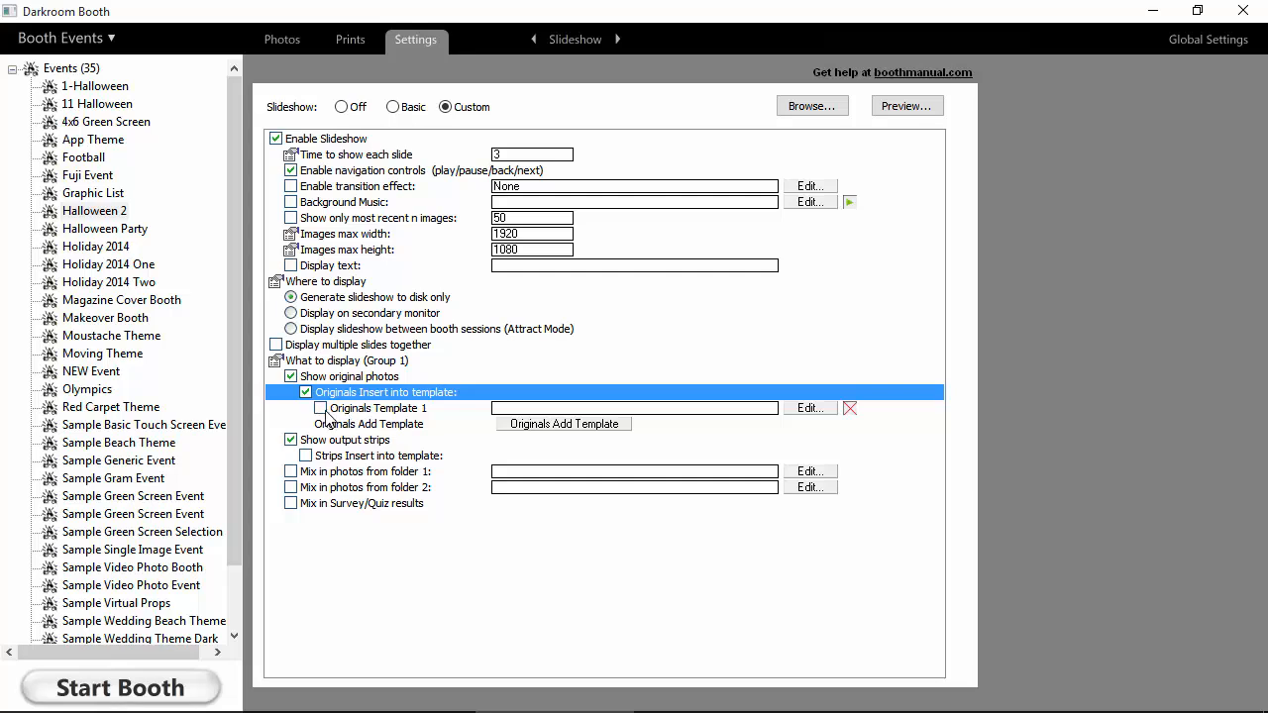
mouse_move(578, 416)
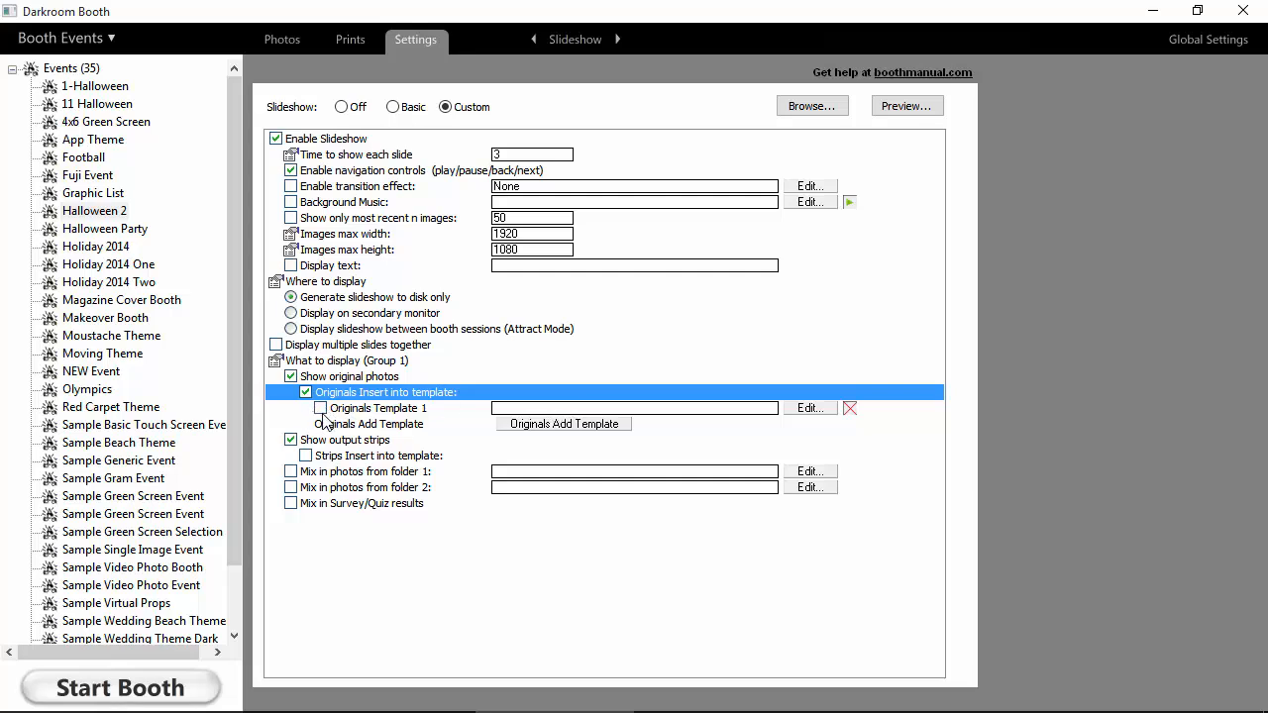
mouse_move(347, 451)
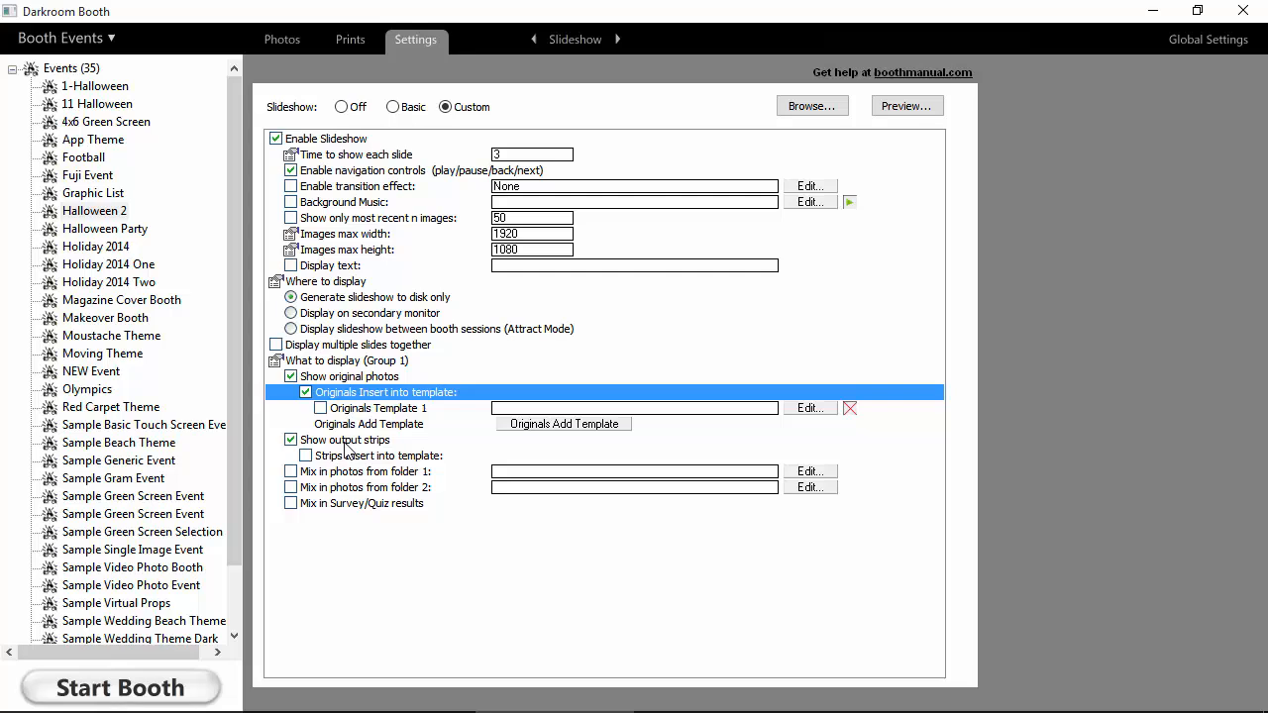
mouse_move(414, 550)
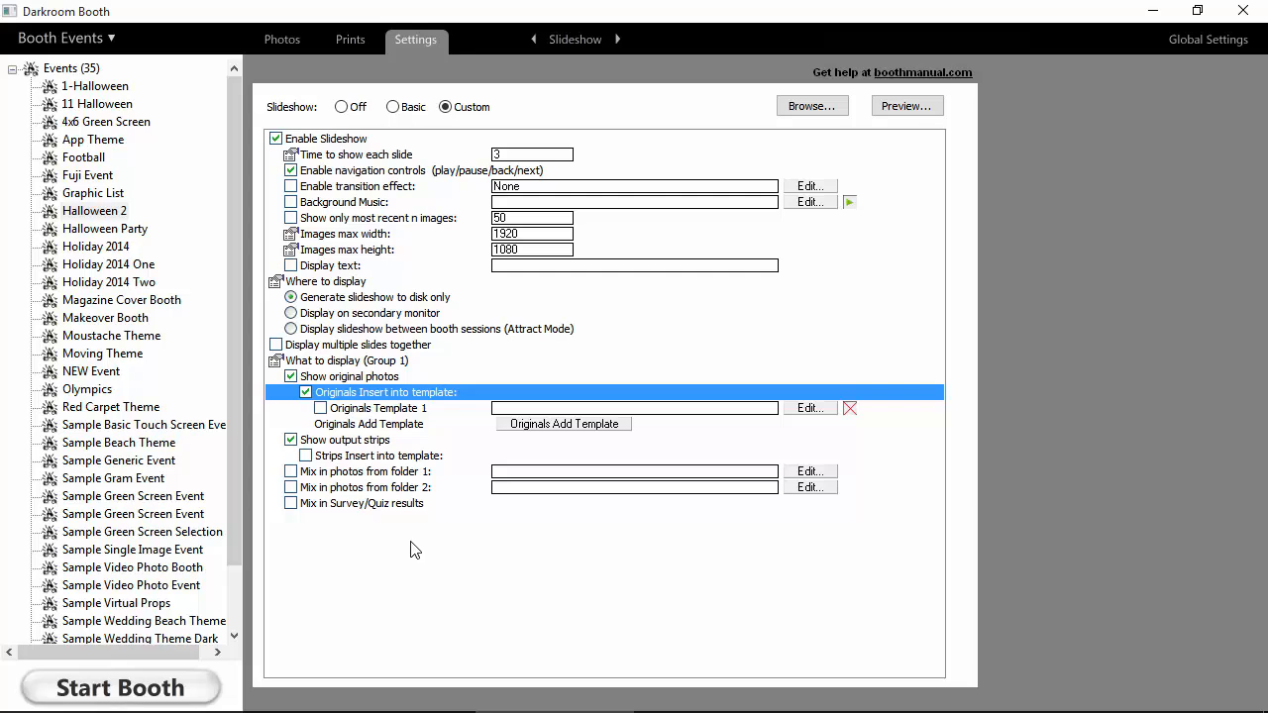
mouse_move(426, 459)
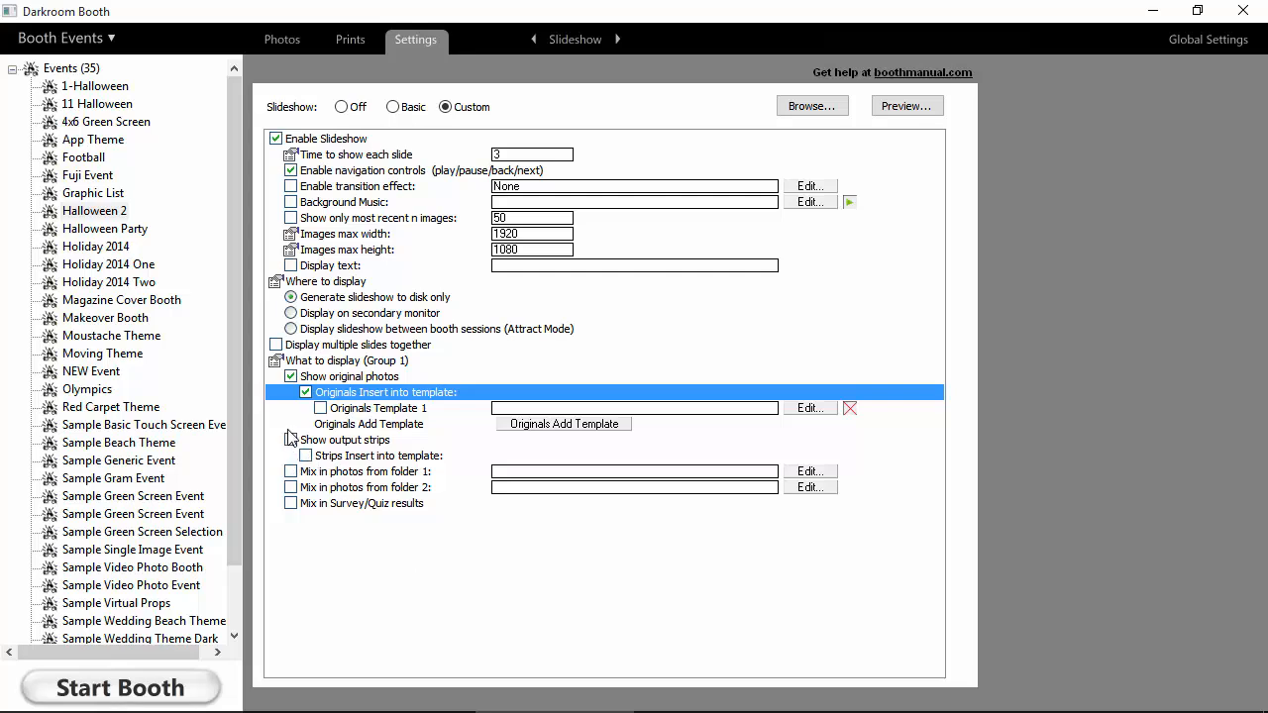
left_click(305, 392)
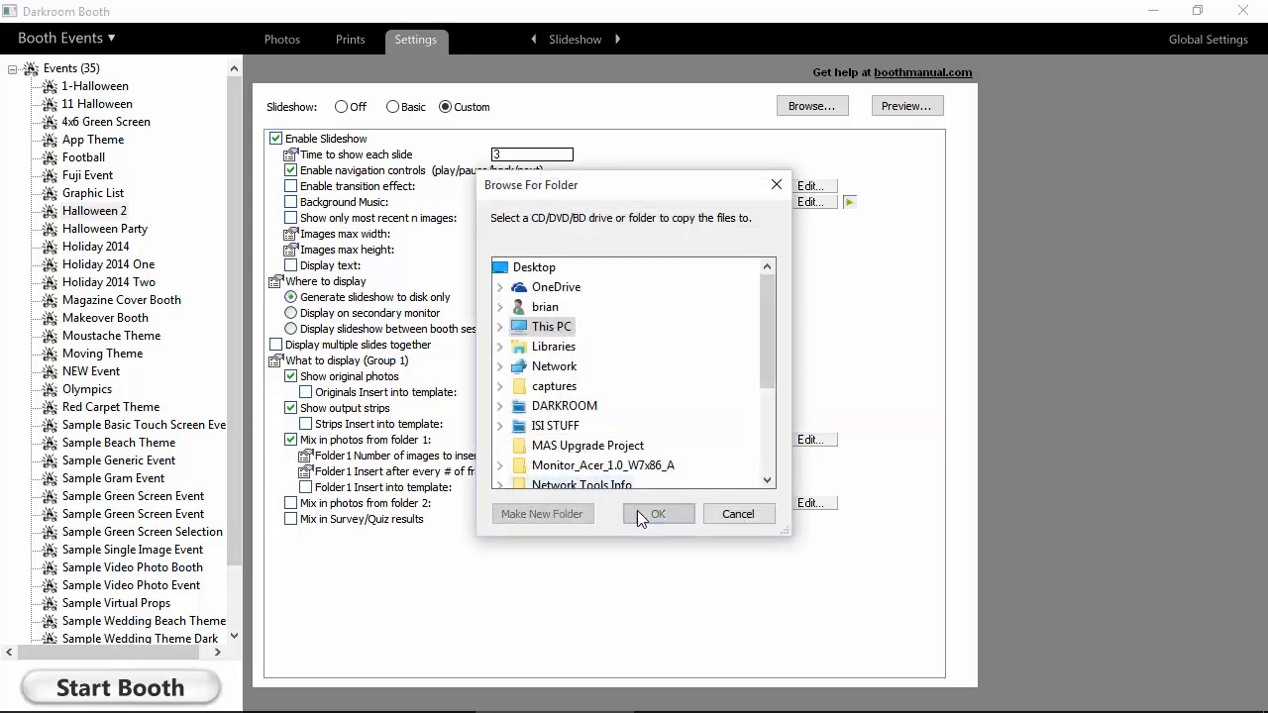
- Cancel the folder picker for folder 1, leaving 3 images inserted every 20 frames with no folder set
left_click(658, 513)
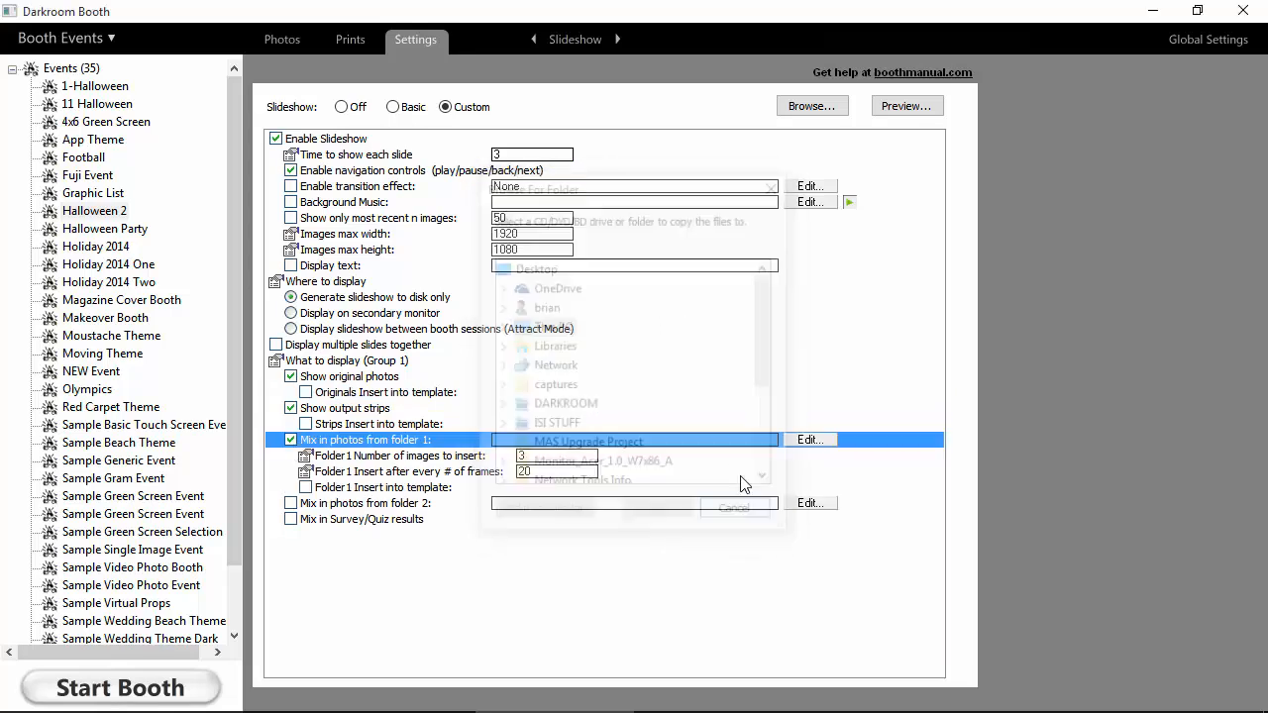
left_click(733, 507)
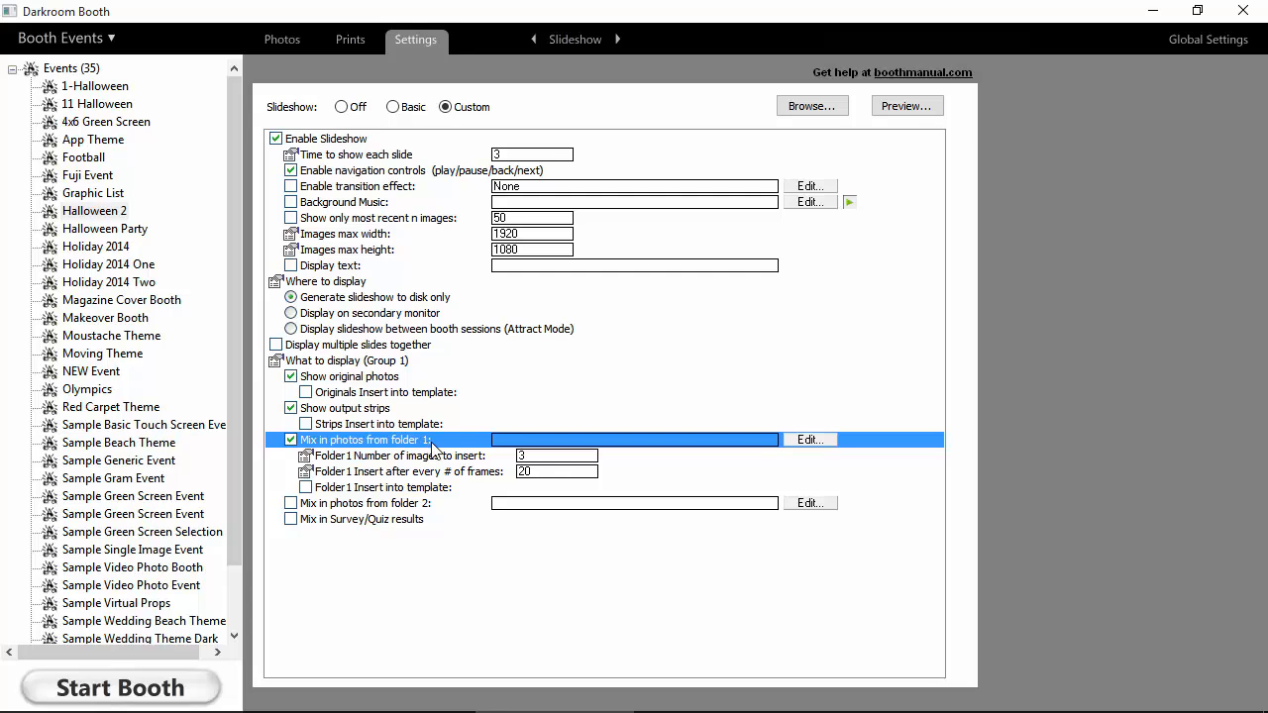
mouse_move(535, 404)
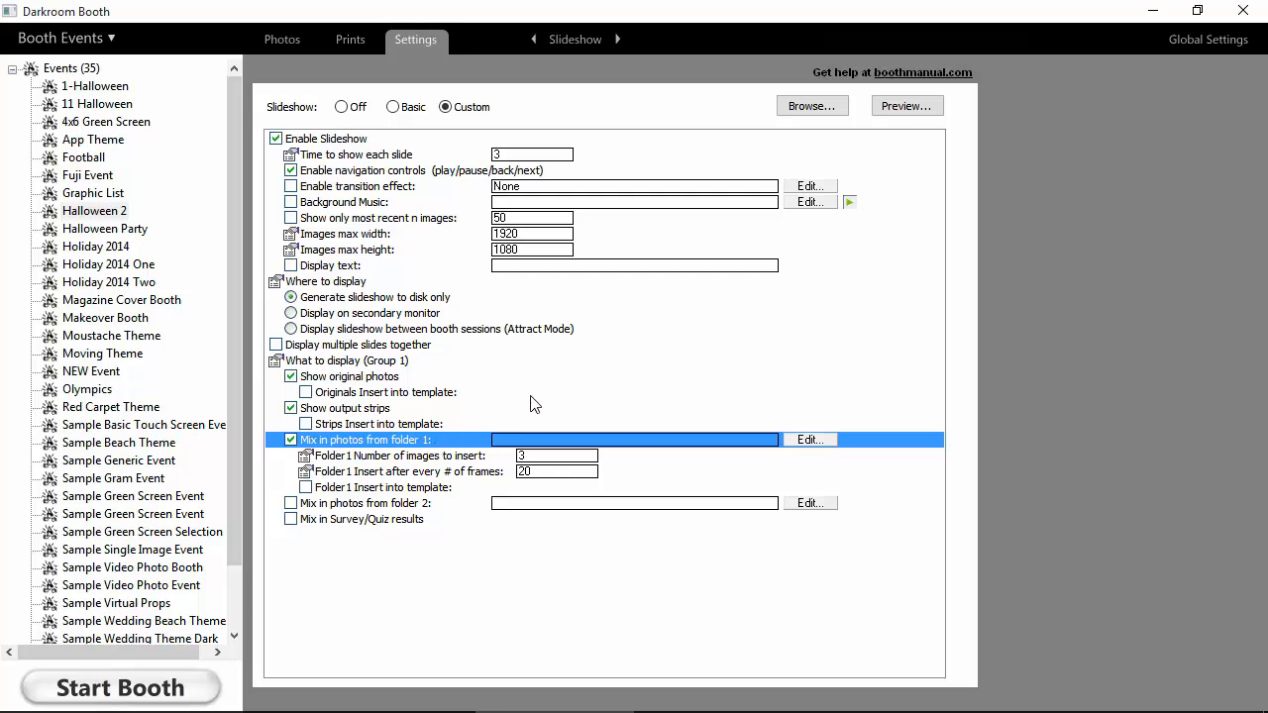
mouse_move(590, 396)
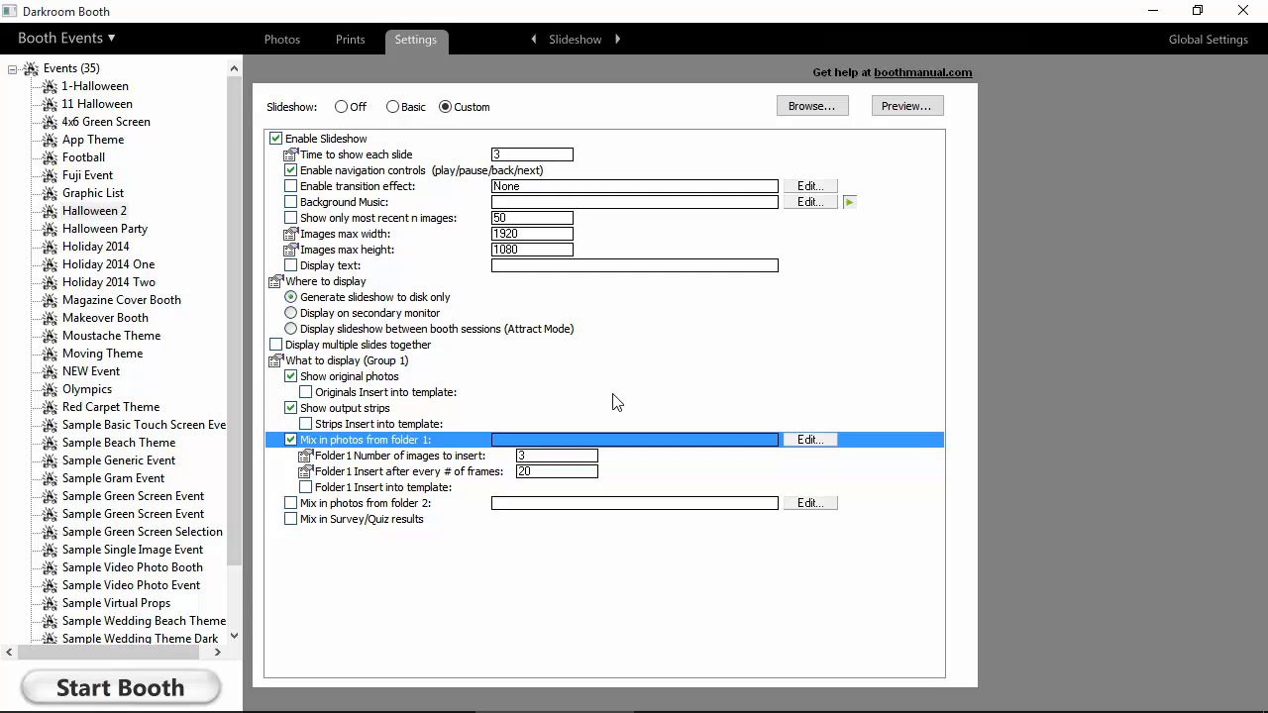
mouse_move(579, 410)
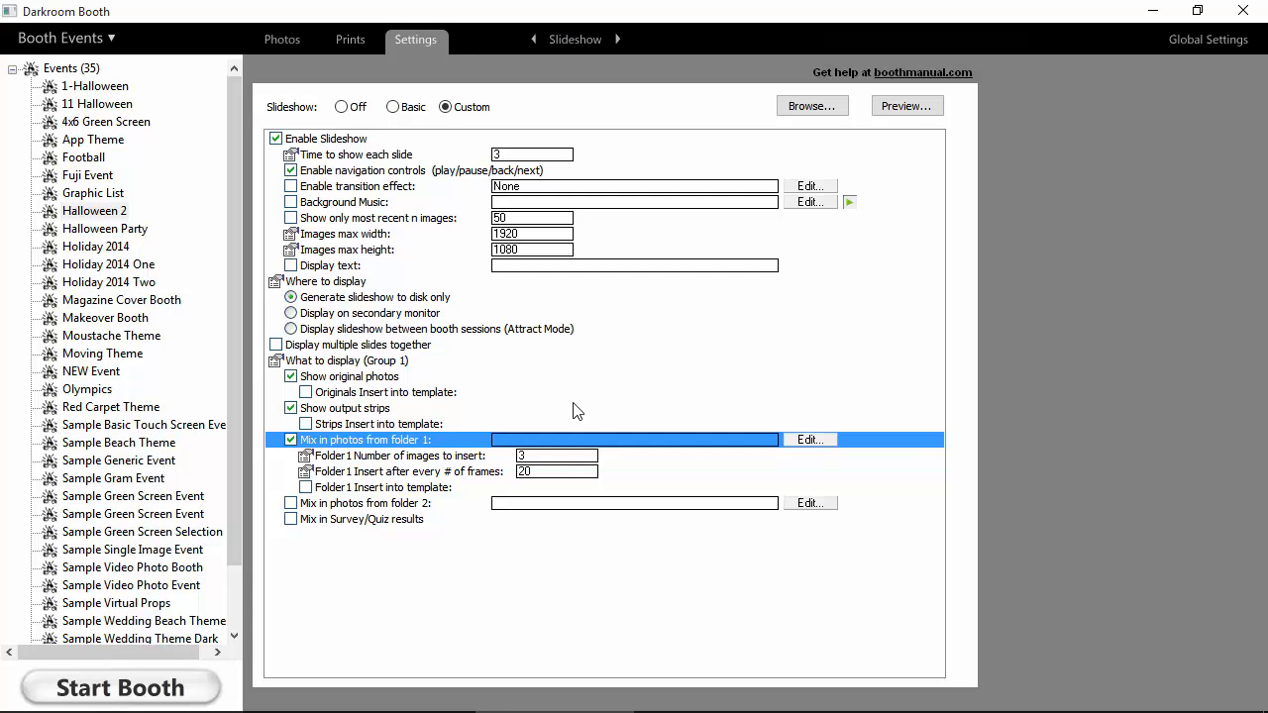
mouse_move(479, 465)
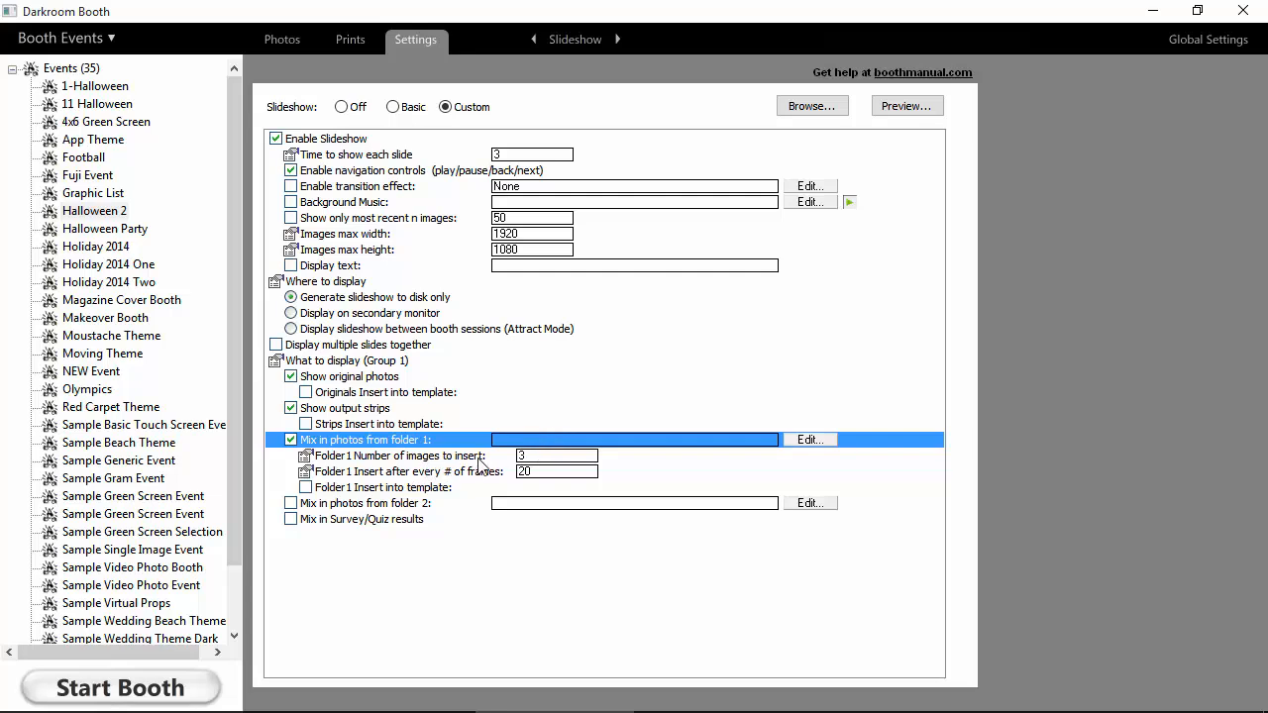
mouse_move(535, 486)
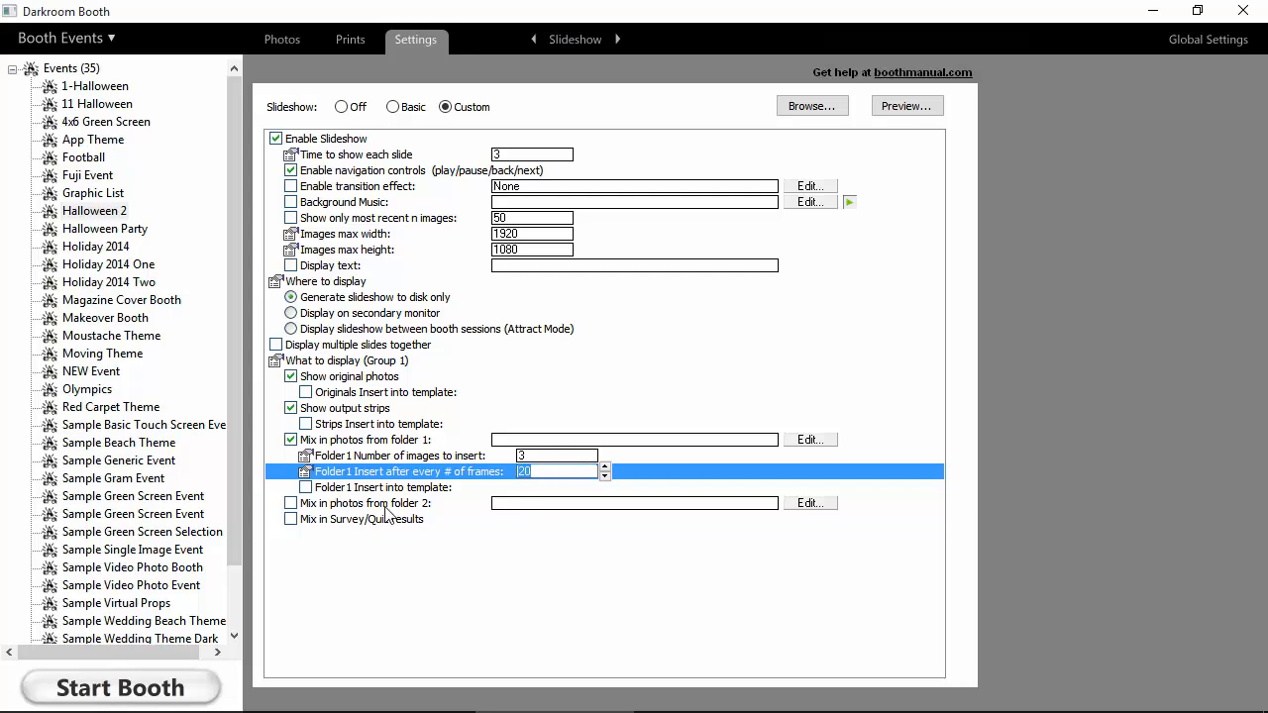
mouse_move(424, 499)
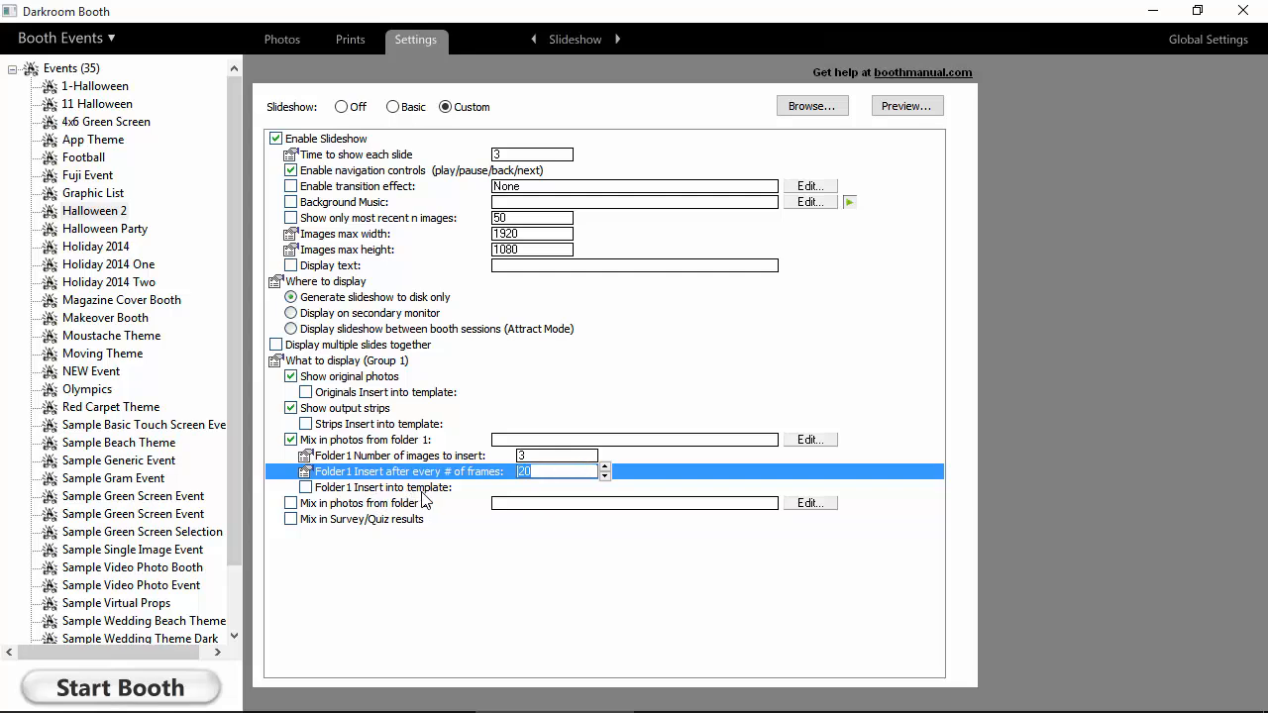
mouse_move(432, 499)
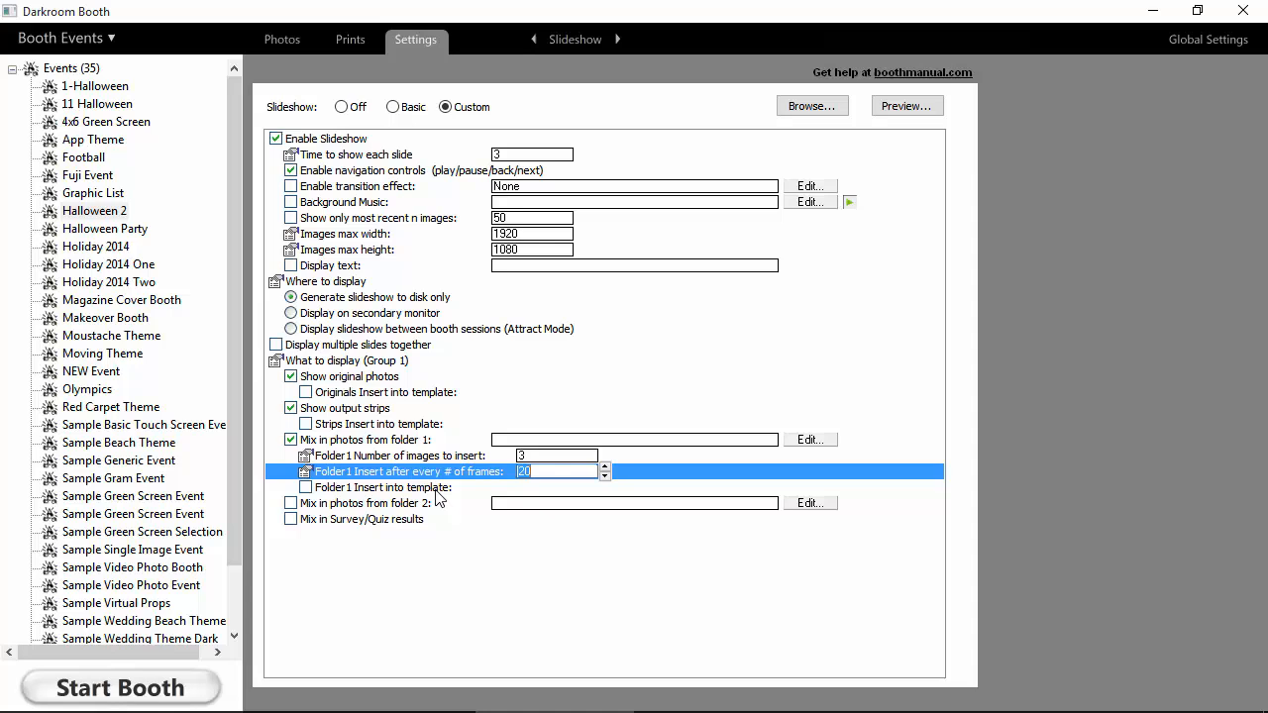
mouse_move(313, 527)
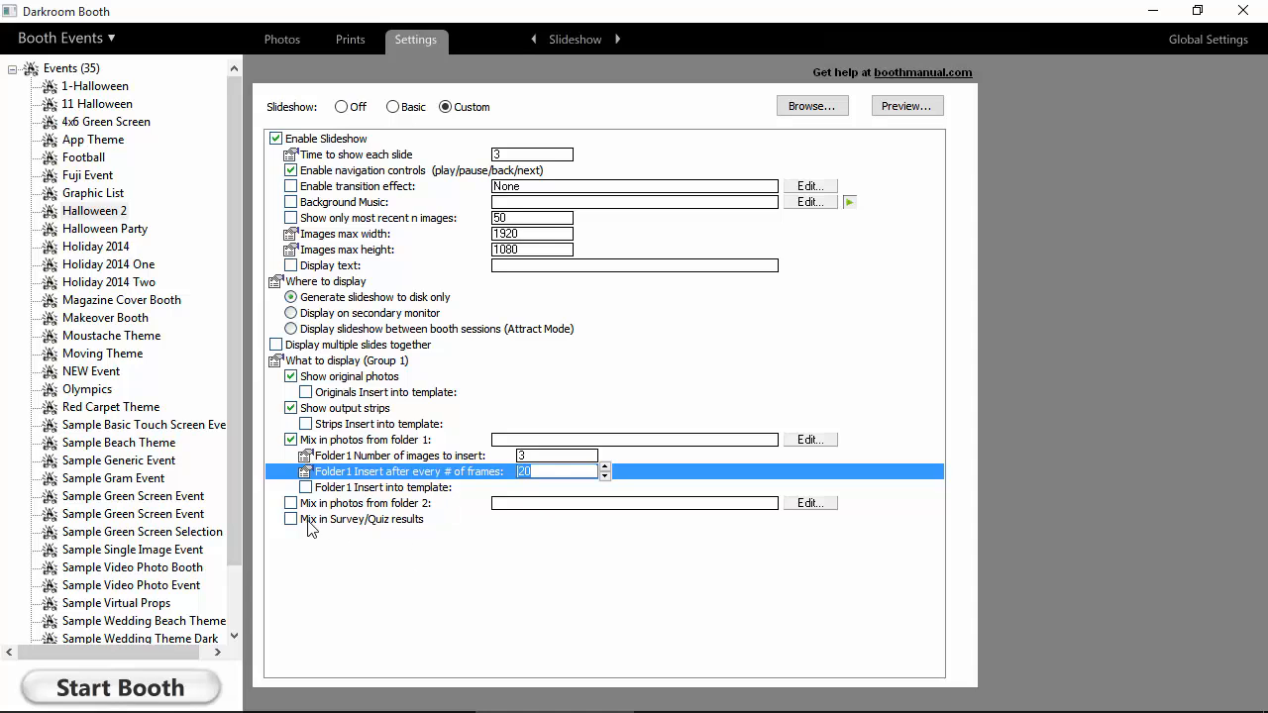
- Turn on mixing survey/quiz results into the slideshow, inserted every 20 frames
left_click(290, 519)
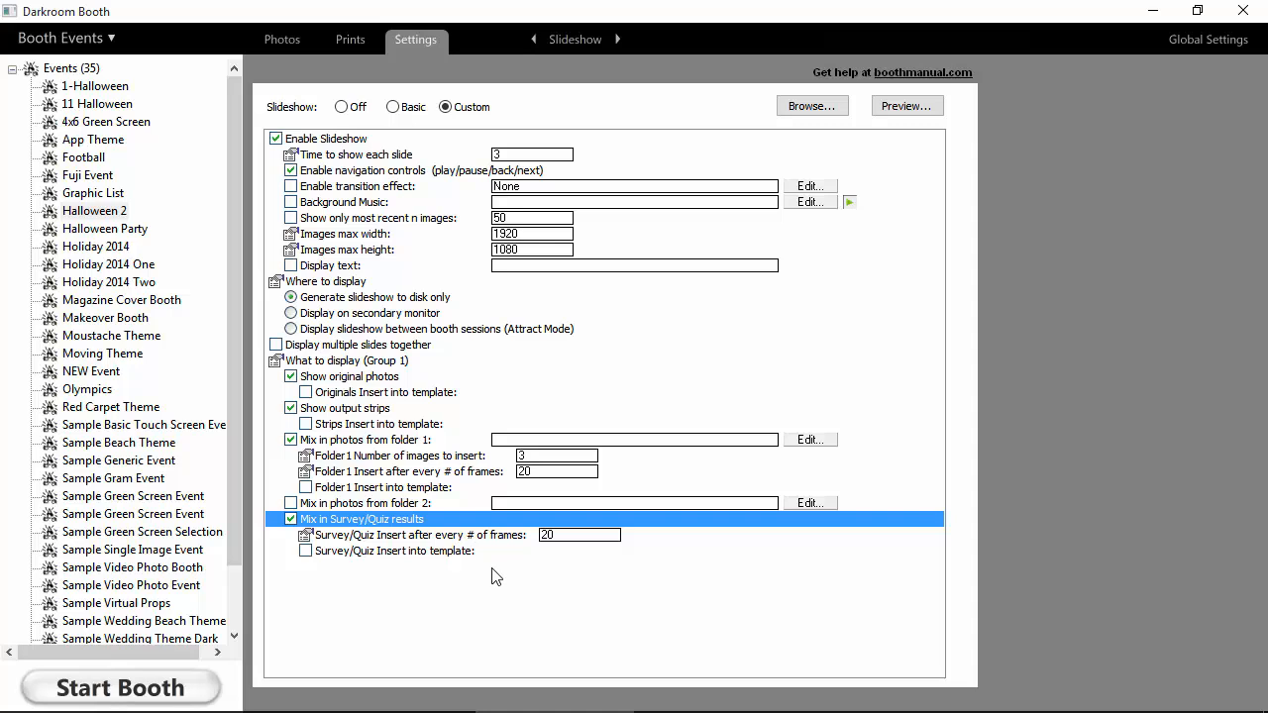
mouse_move(590, 543)
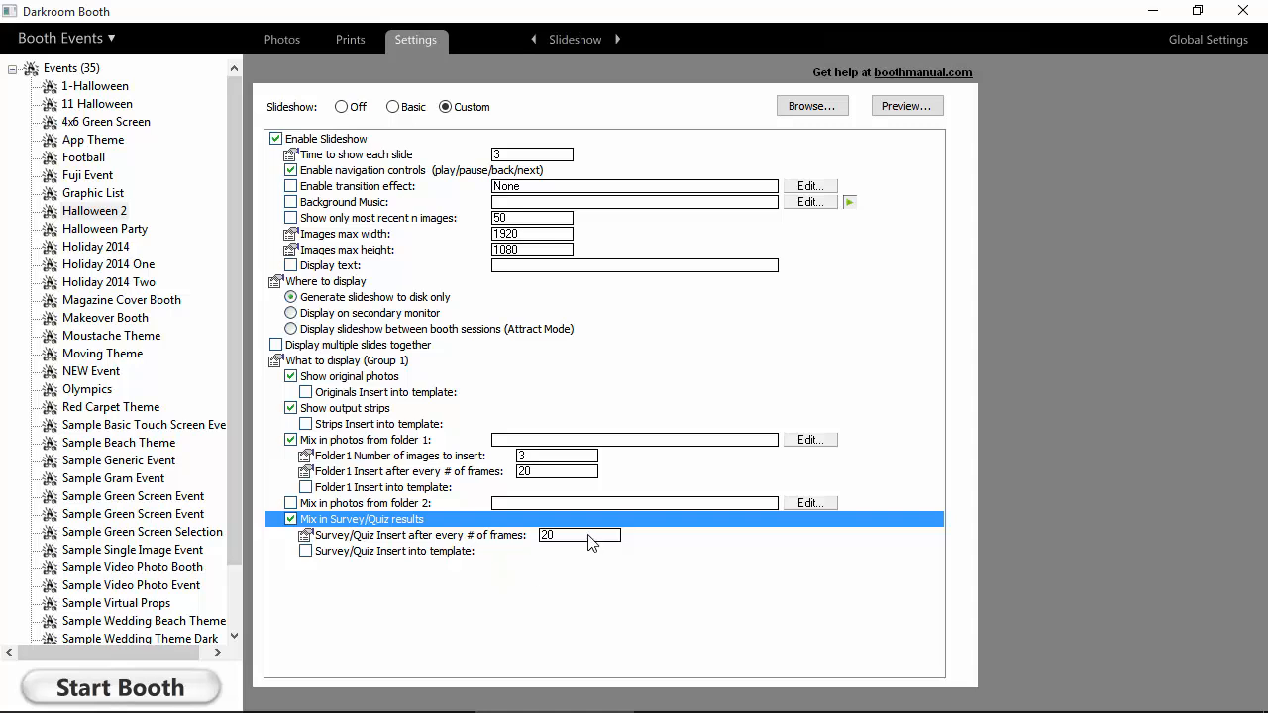
mouse_move(546, 546)
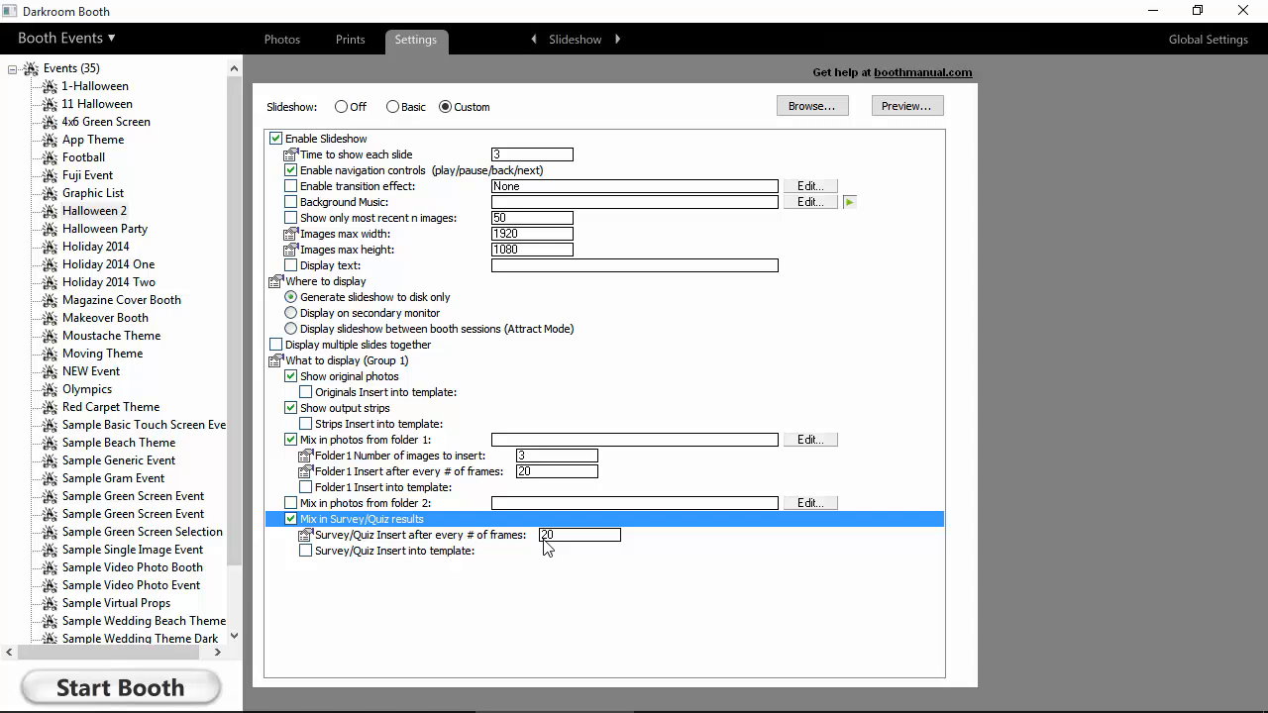
mouse_move(570, 551)
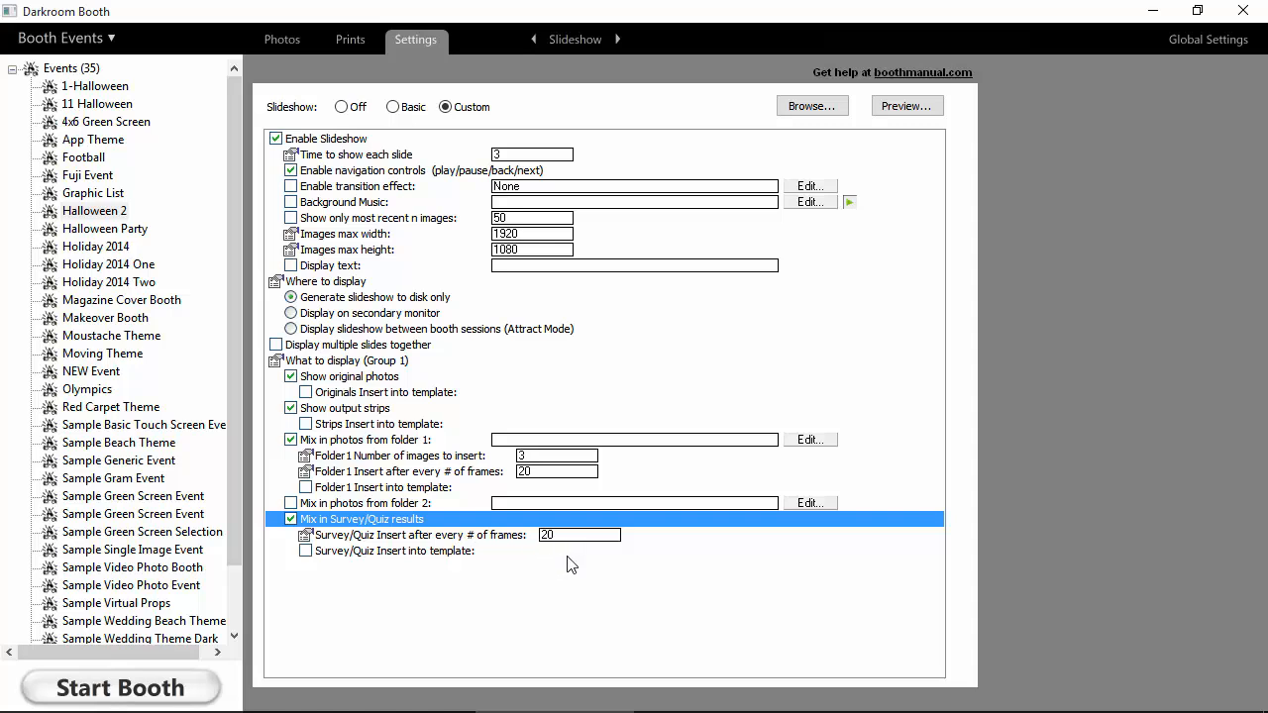
mouse_move(587, 590)
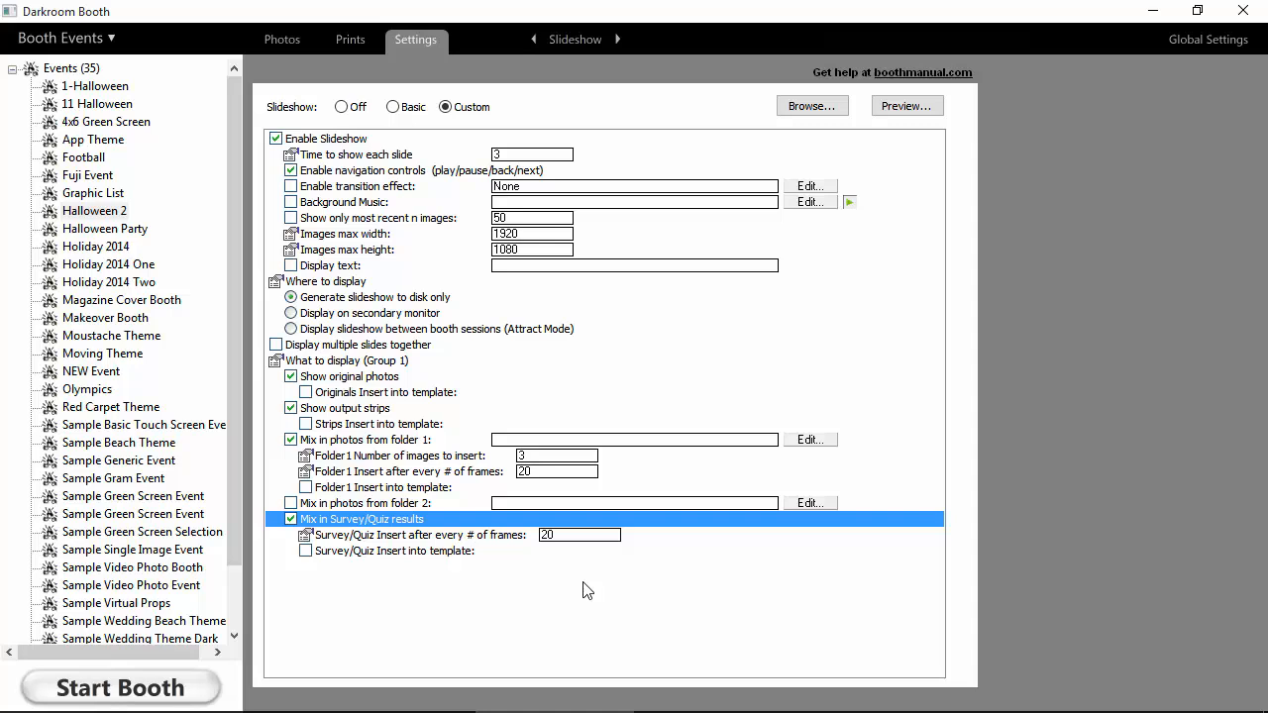
mouse_move(604, 590)
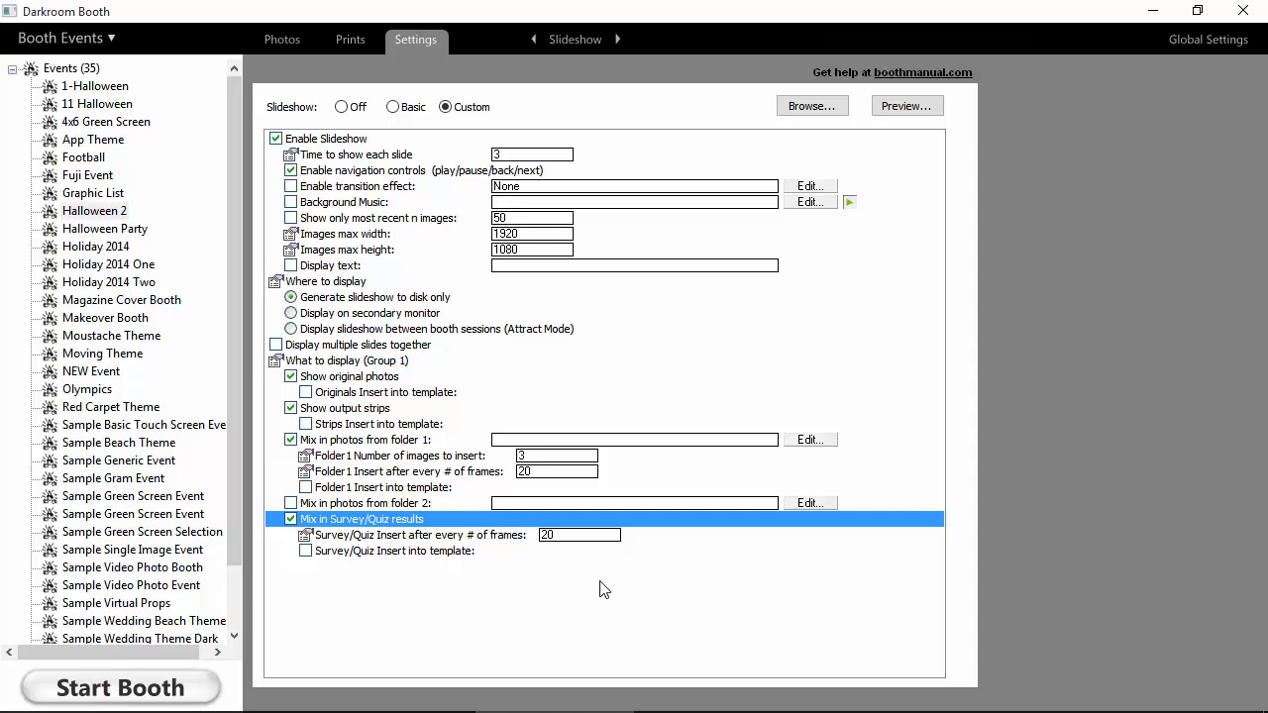